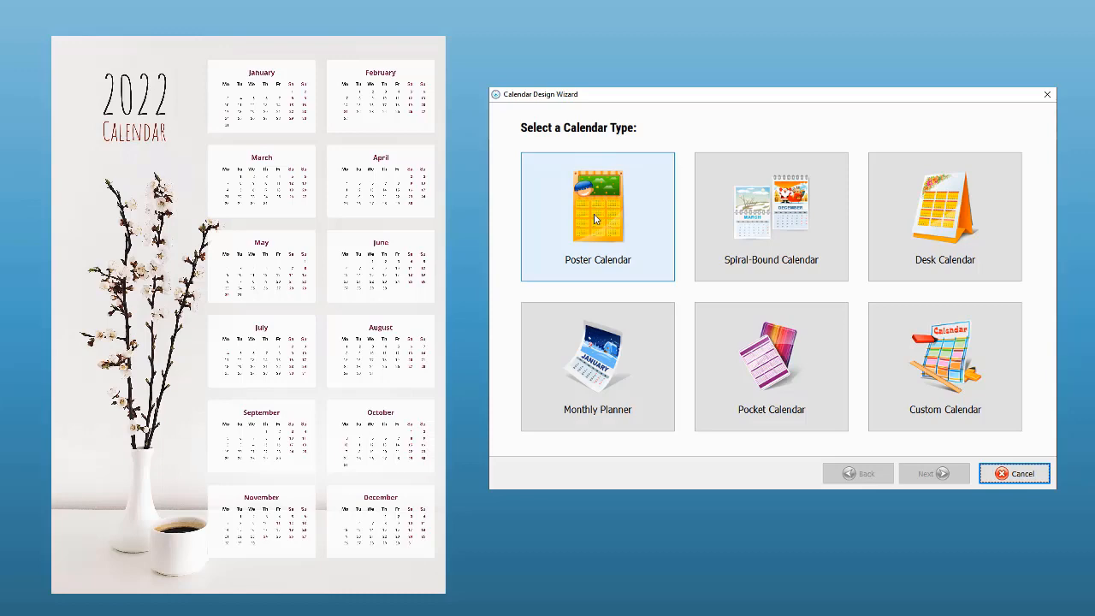
# Browse the poster, spiral-bound, monthly planner and pocket types, then choose Custom Calendar.
pyautogui.click(770, 215)
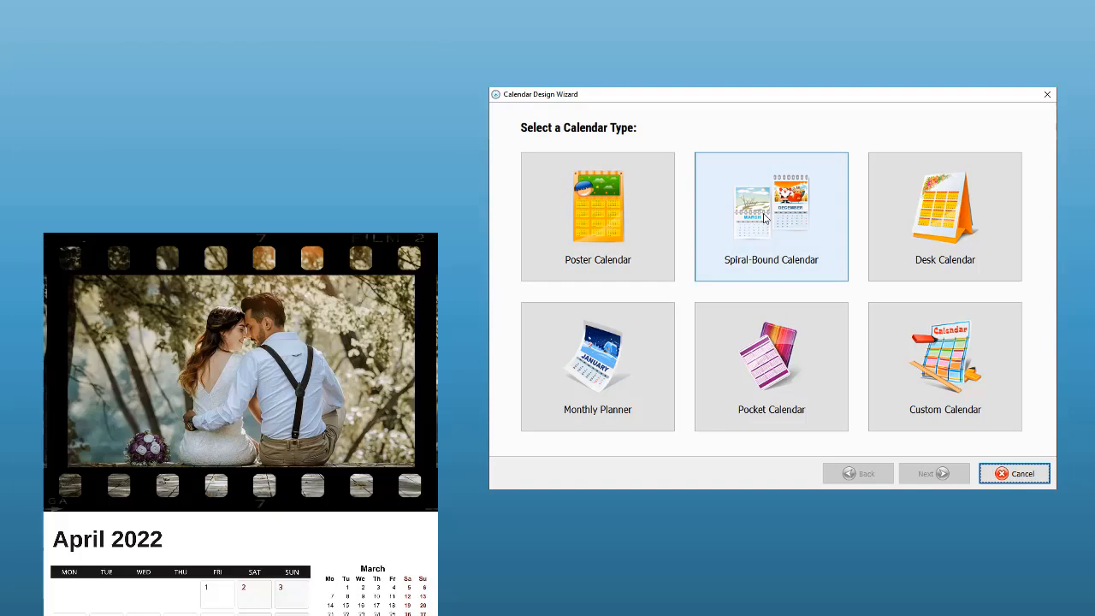
pyautogui.click(944, 212)
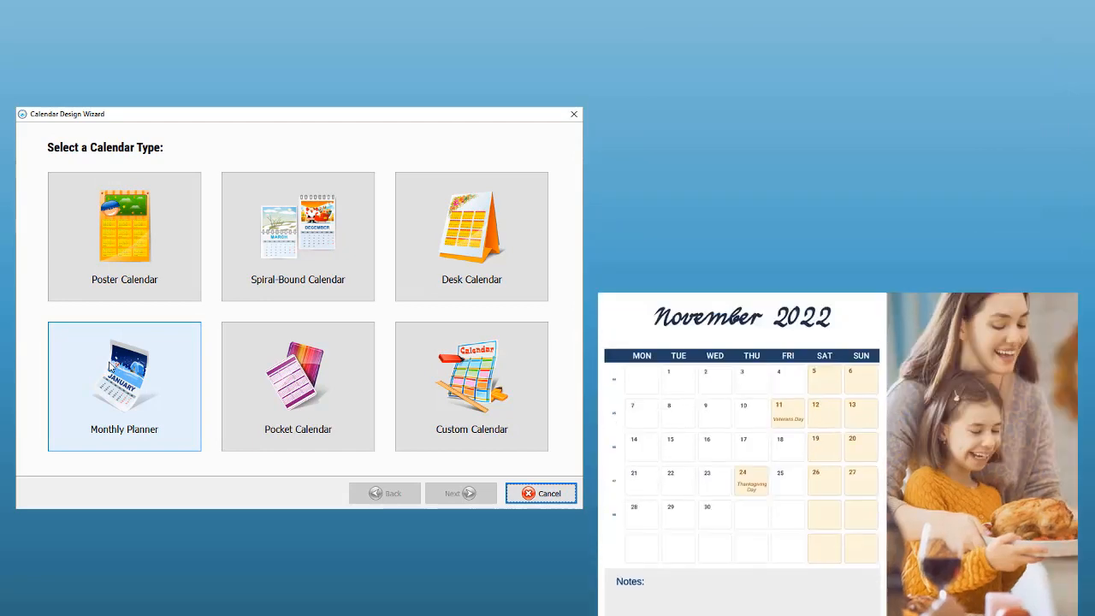
pyautogui.click(297, 387)
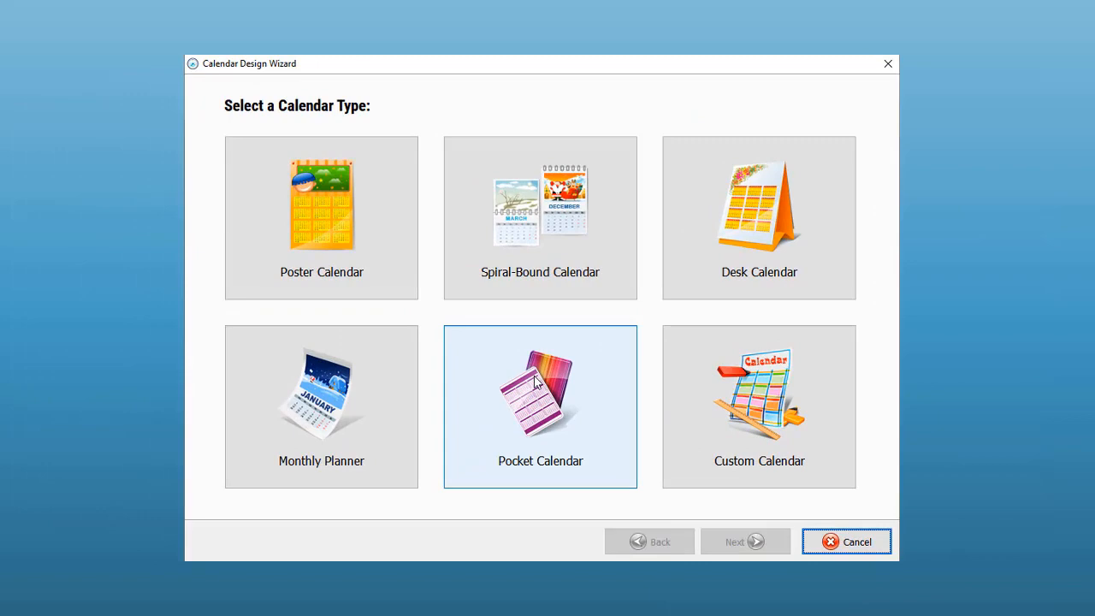
pyautogui.click(766, 405)
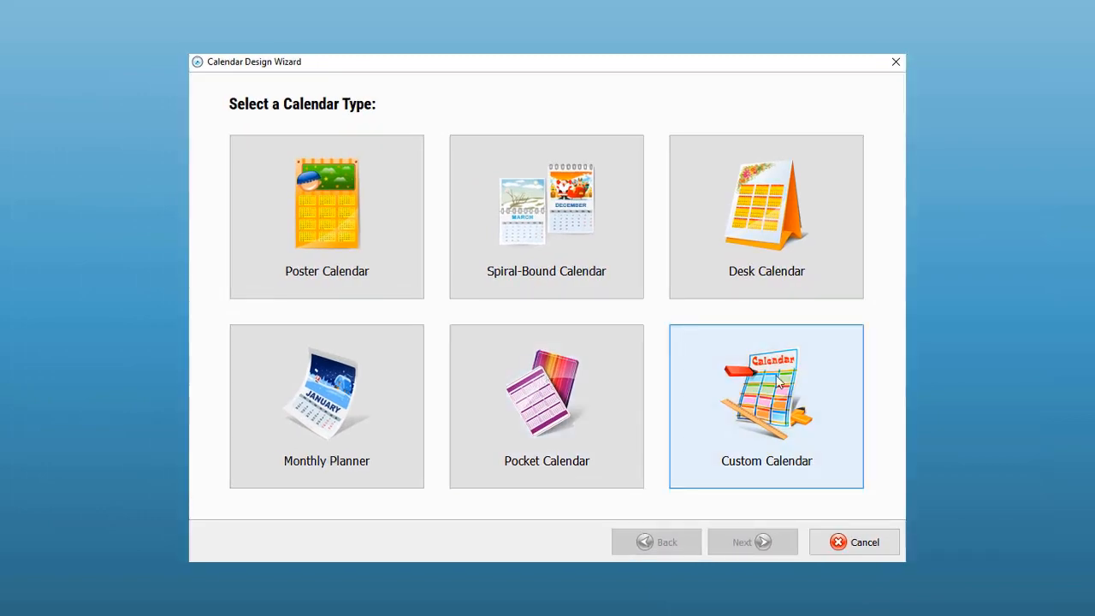
pyautogui.click(753, 540)
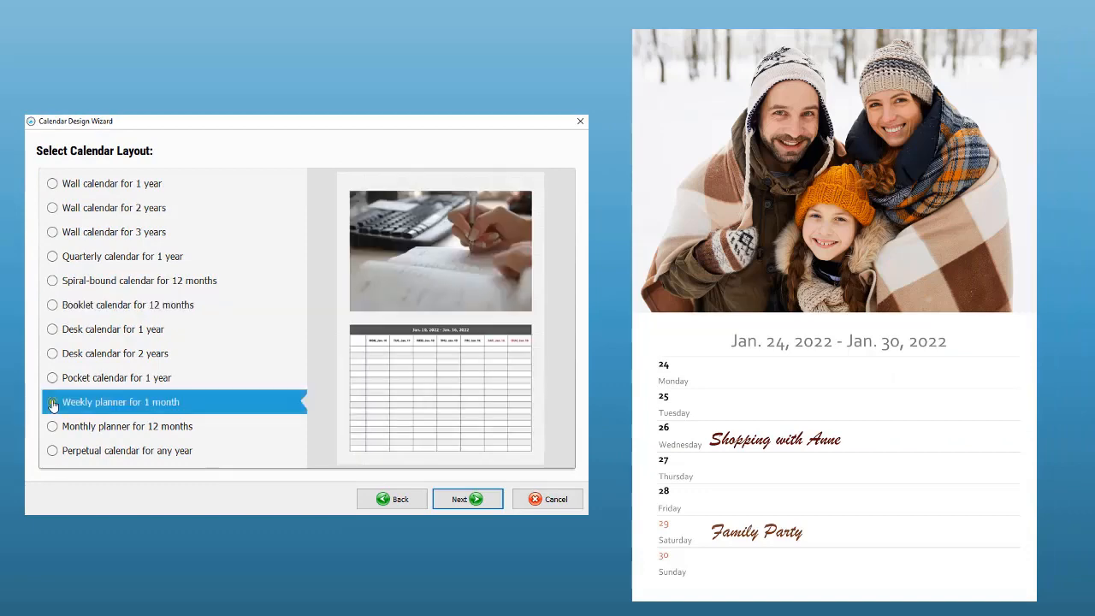
# Accept the chosen calendar layout and advance to the design options.
pyautogui.click(51, 452)
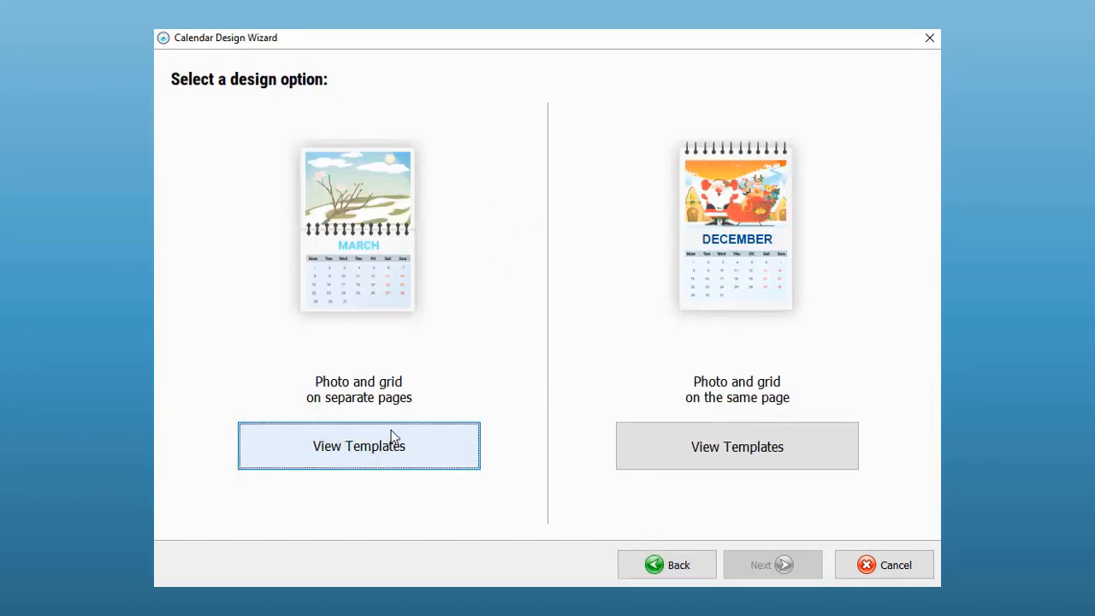
pyautogui.moveTo(385, 446)
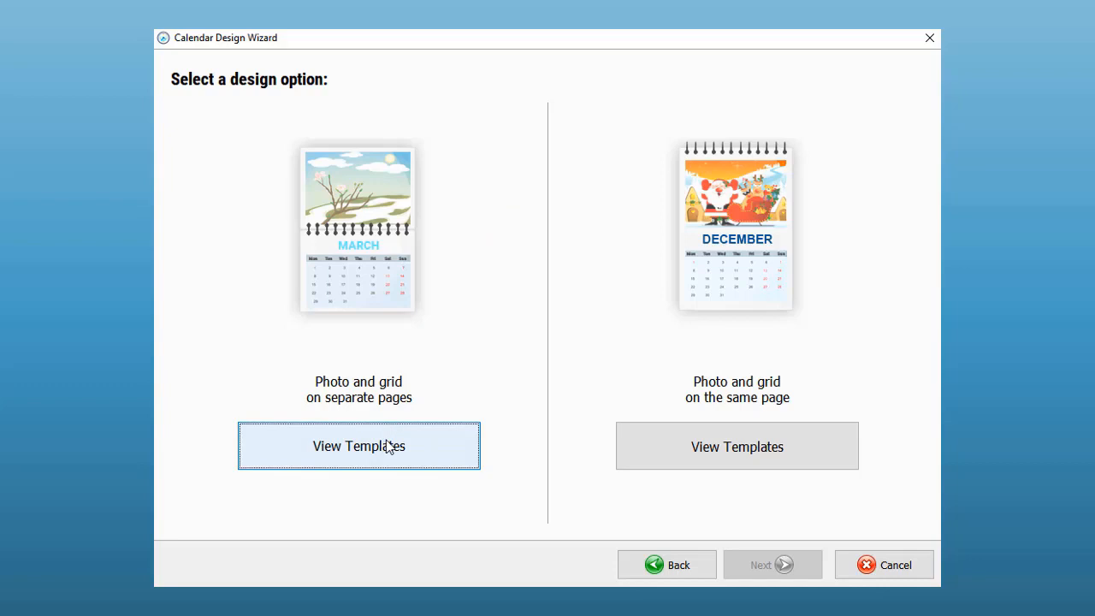
pyautogui.moveTo(764, 436)
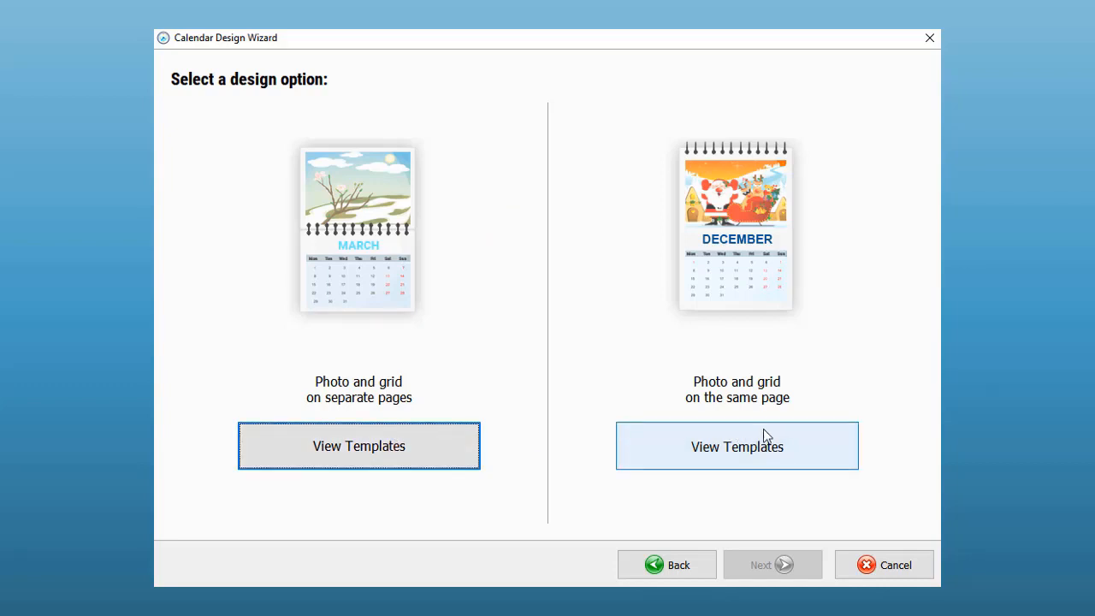
pyautogui.moveTo(375, 441)
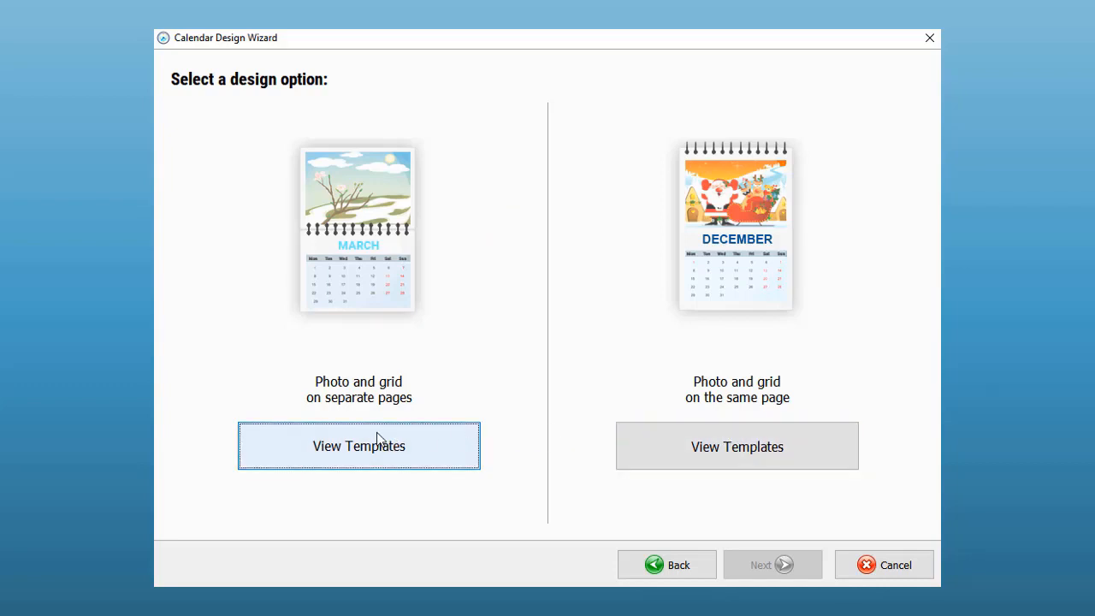
# Choose the splashing-child separate-pages template and add the twelve selected photos.
pyautogui.click(359, 445)
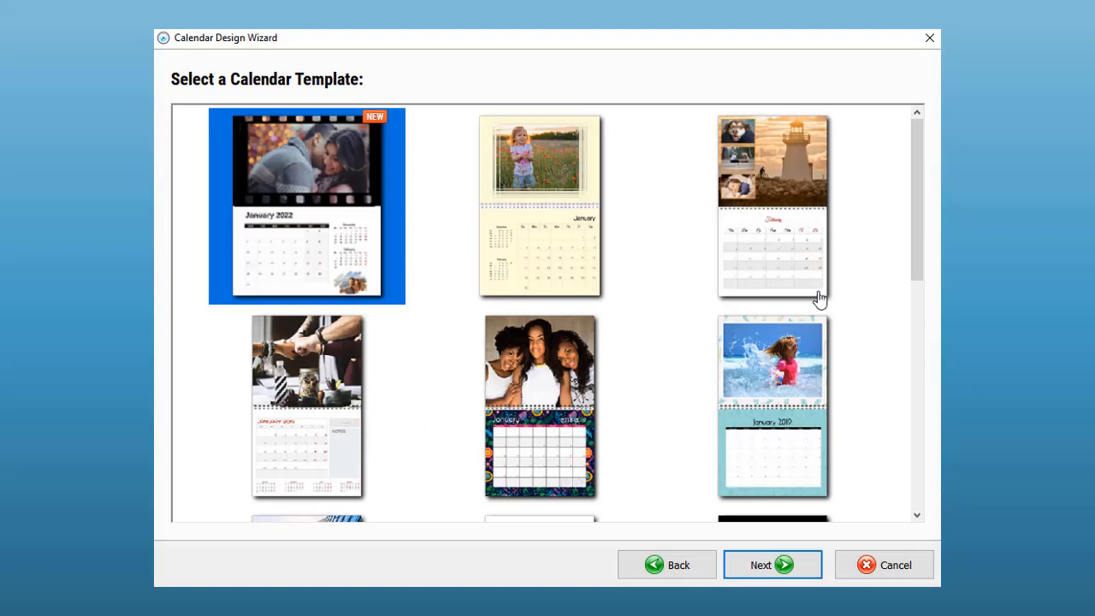
pyautogui.scroll(-3)
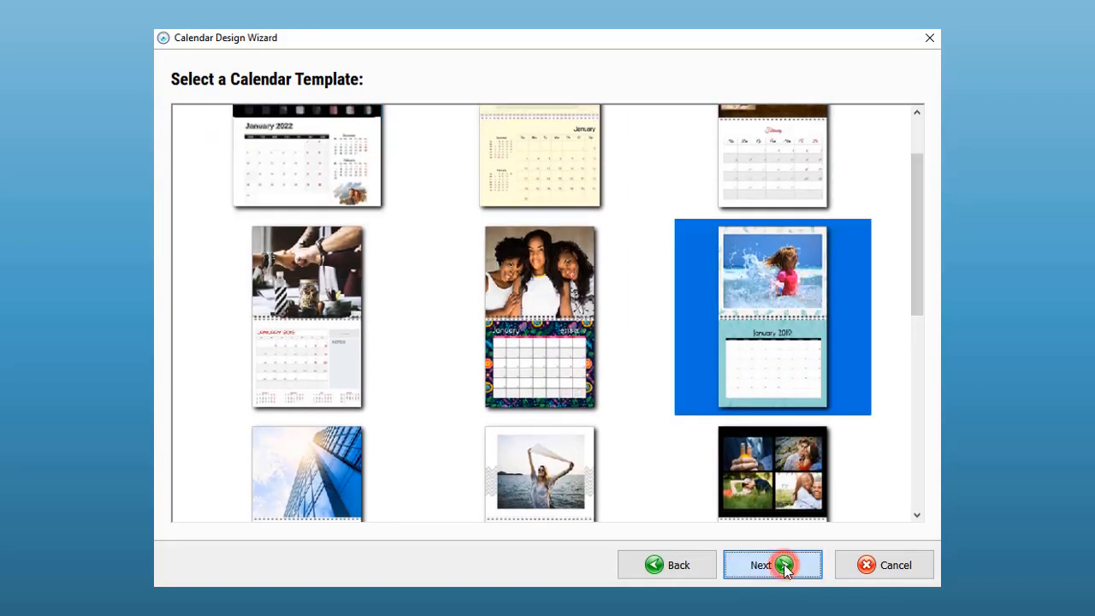
pyautogui.click(773, 565)
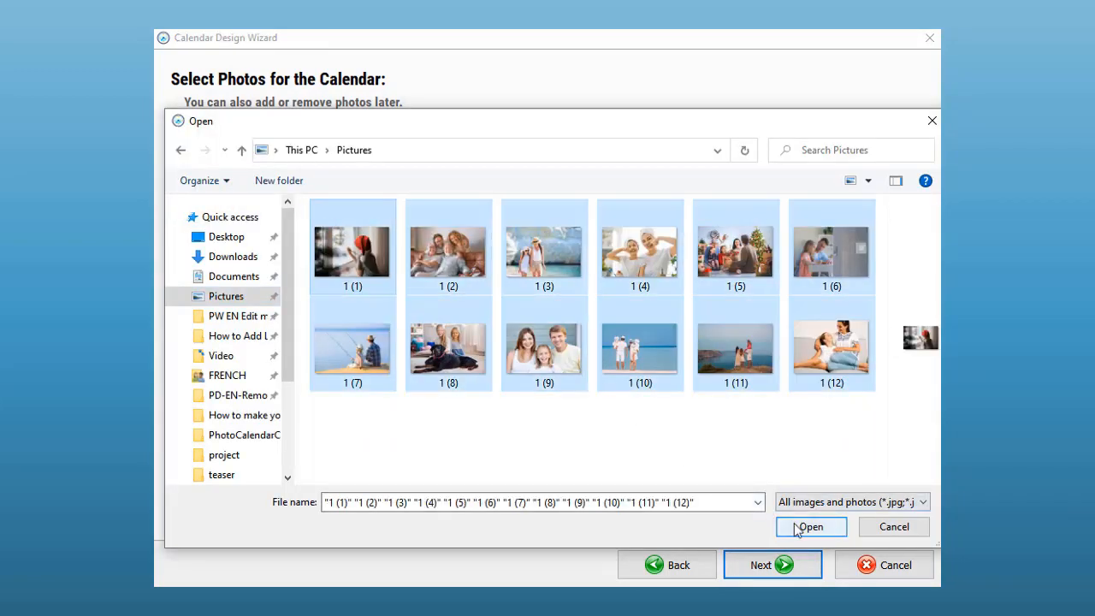
pyautogui.click(811, 527)
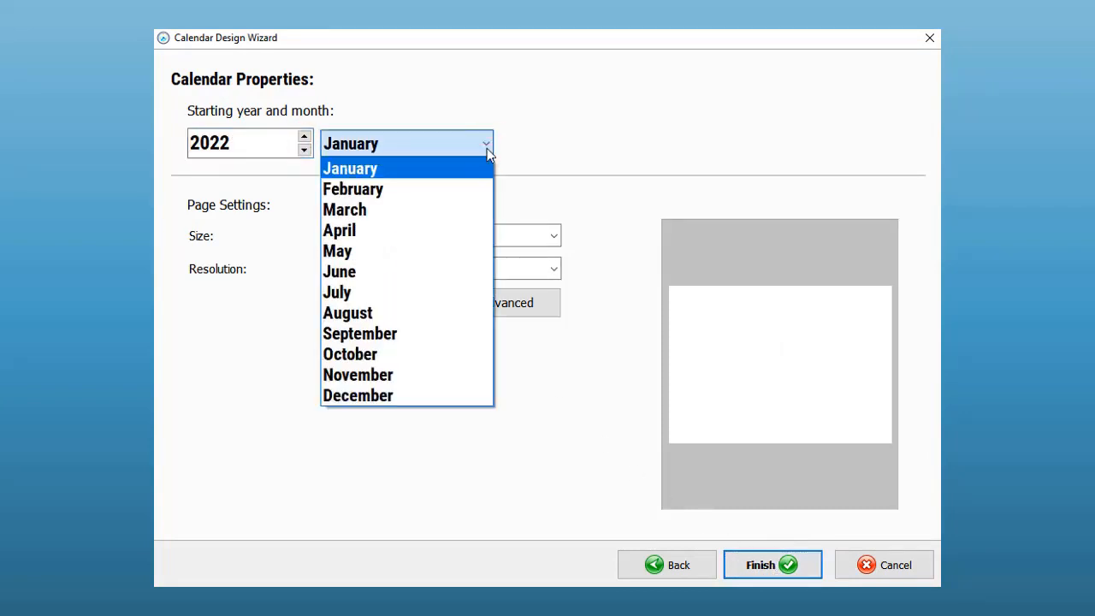
# Keep January as start month, set page size to Letter and show the advanced size settings.
pyautogui.click(349, 168)
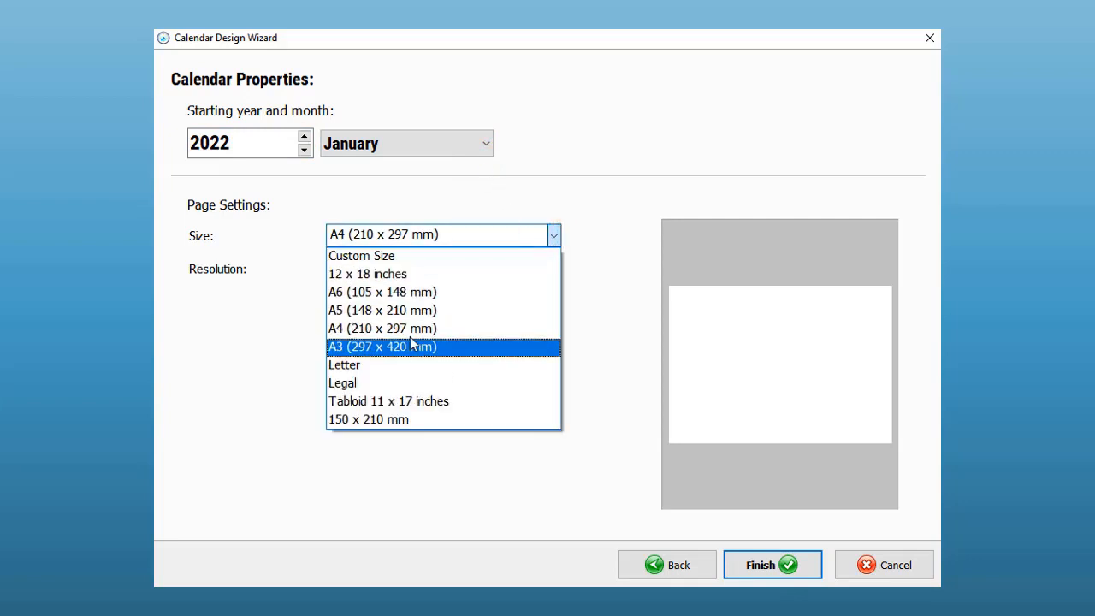
pyautogui.click(343, 365)
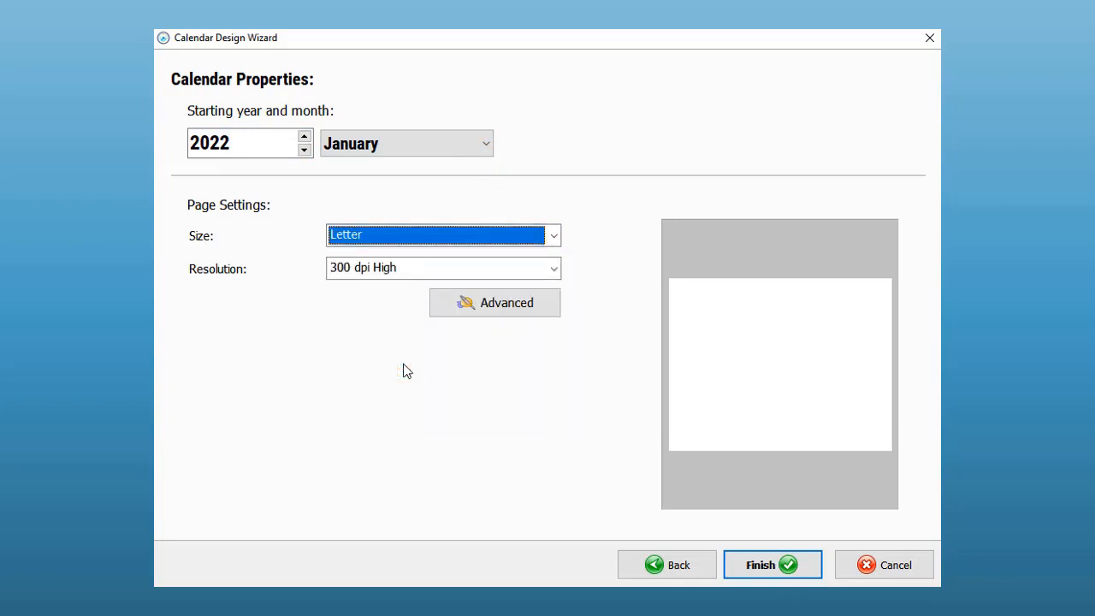
pyautogui.click(494, 301)
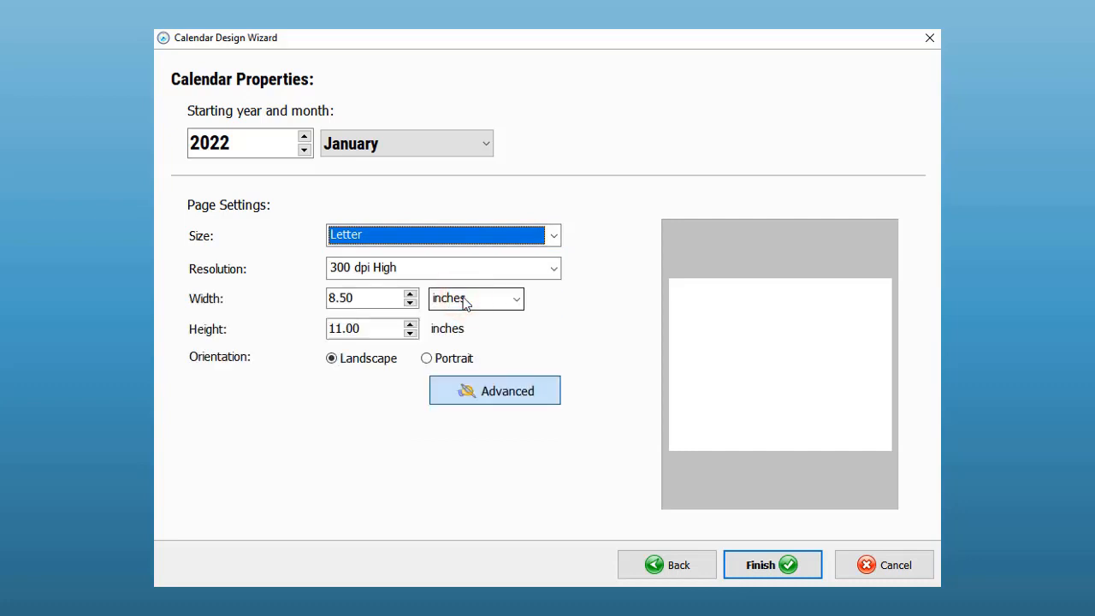
pyautogui.moveTo(759, 551)
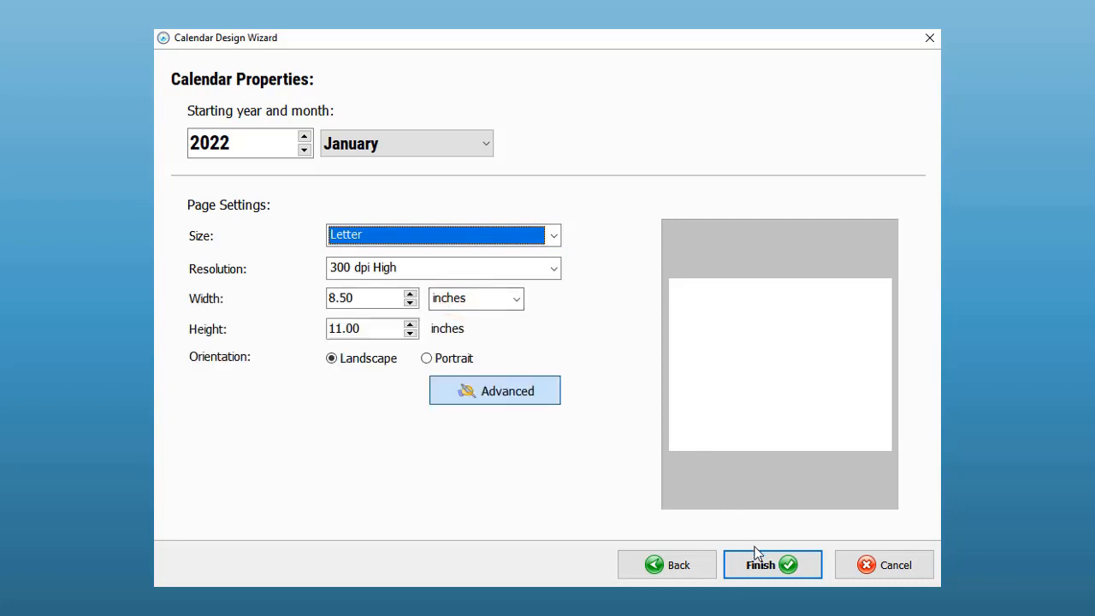
# Finish the wizard and bring the January 2022 page up for editing.
pyautogui.click(772, 565)
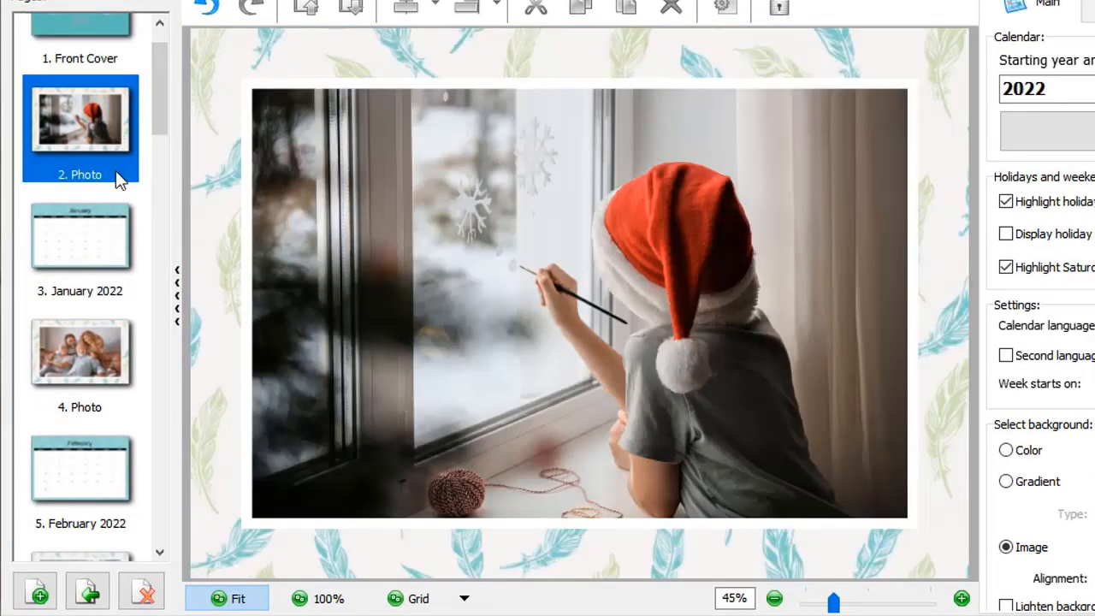
pyautogui.click(79, 238)
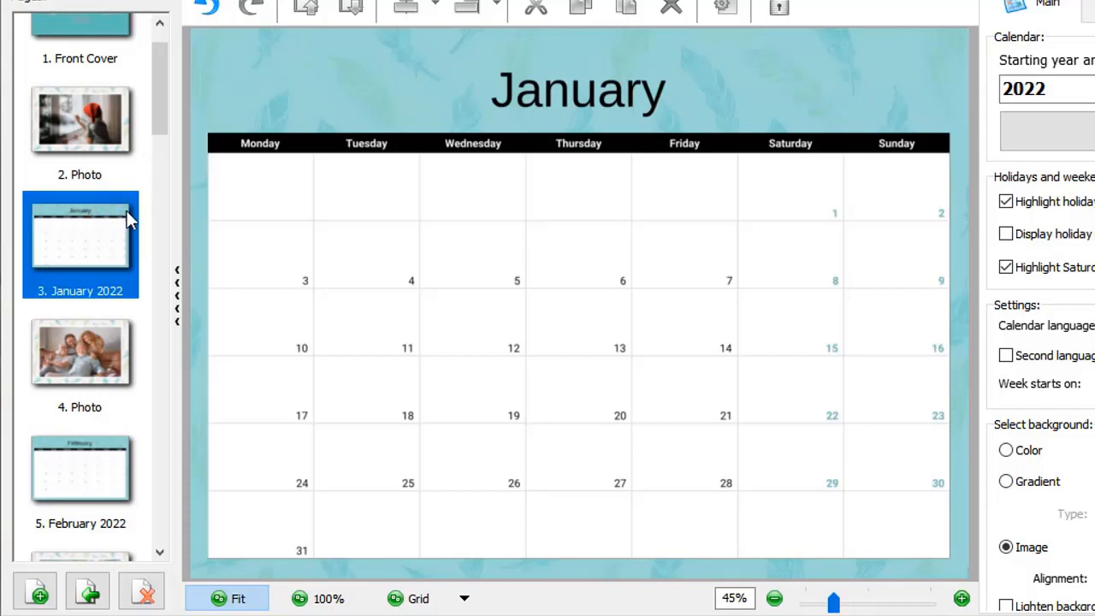
pyautogui.scroll(-3)
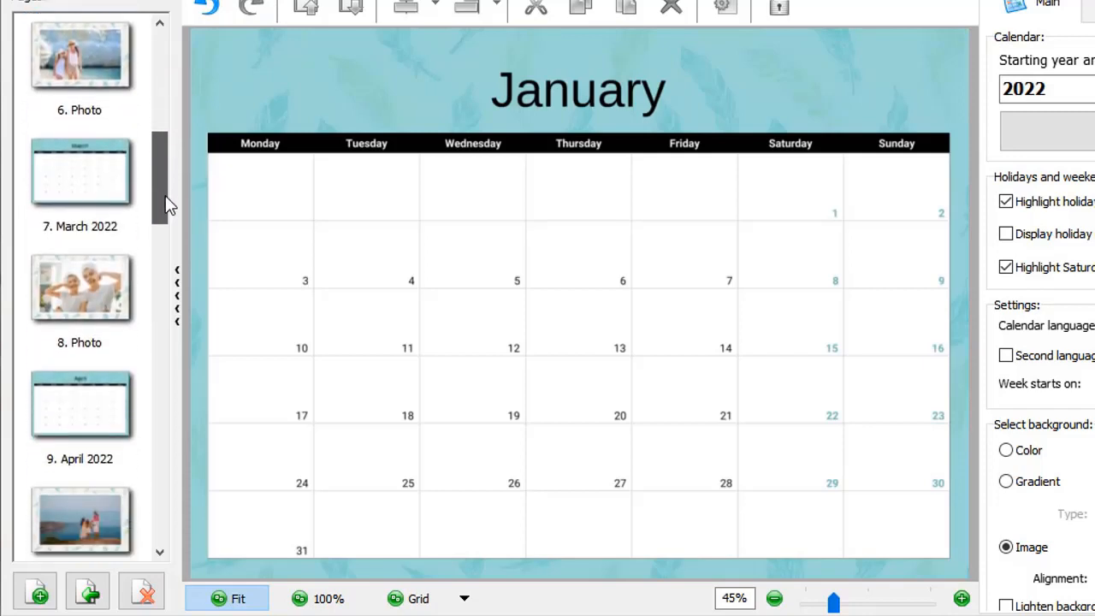
pyautogui.scroll(-3)
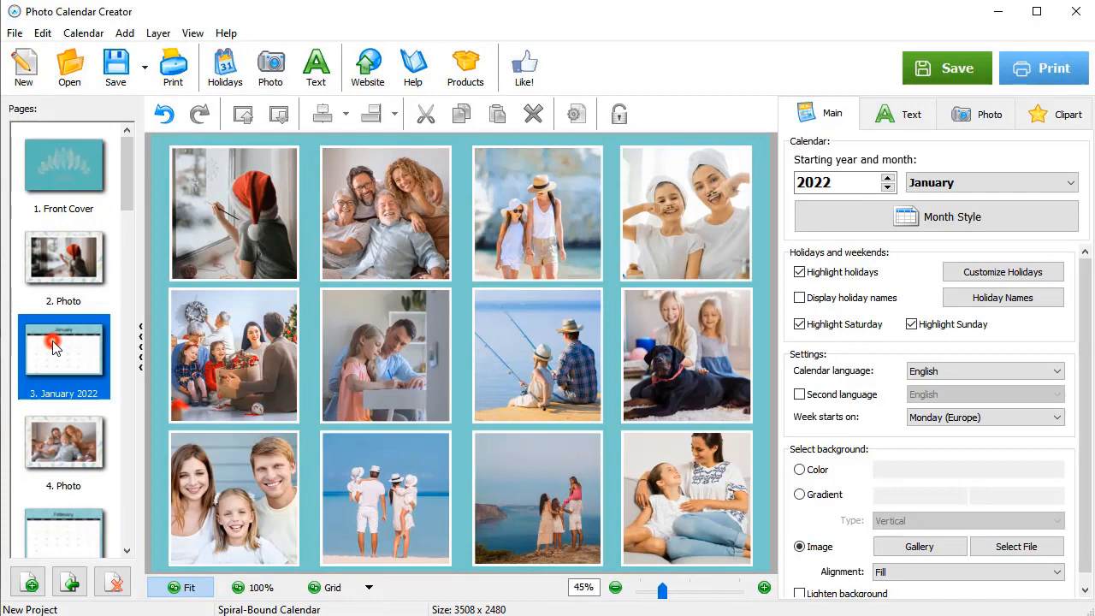
pyautogui.click(64, 358)
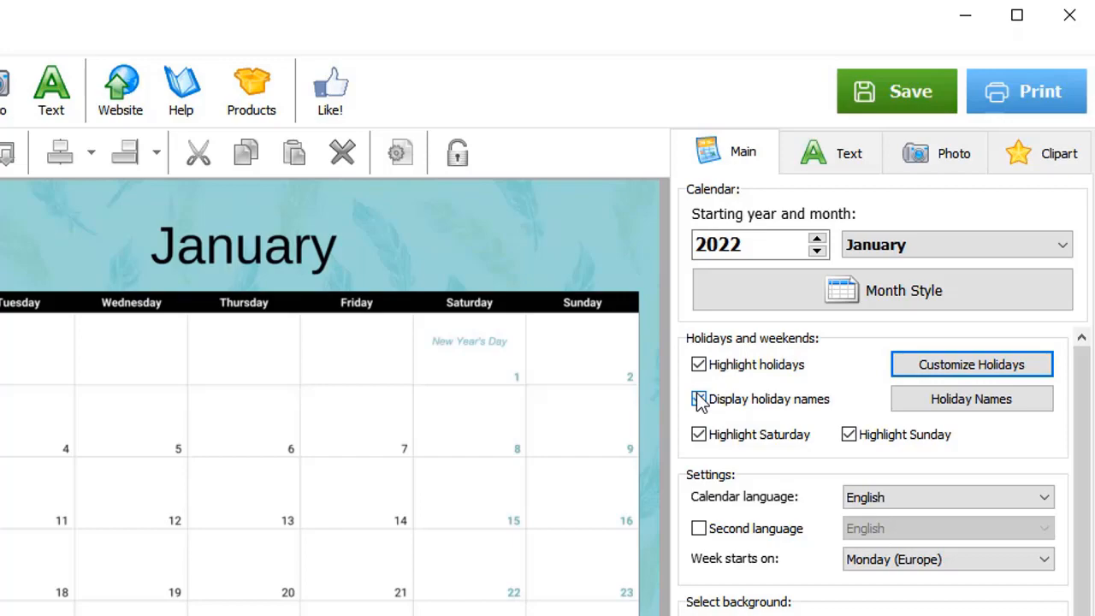
# Enable holiday names, enter Customize Holidays and start a new group.
pyautogui.click(698, 397)
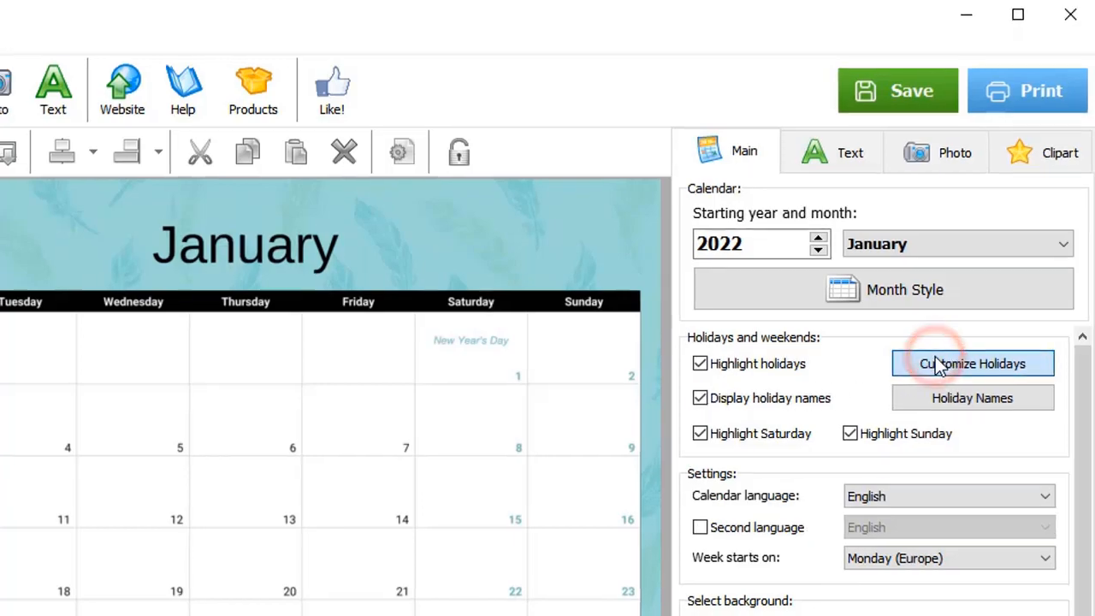
pyautogui.click(972, 362)
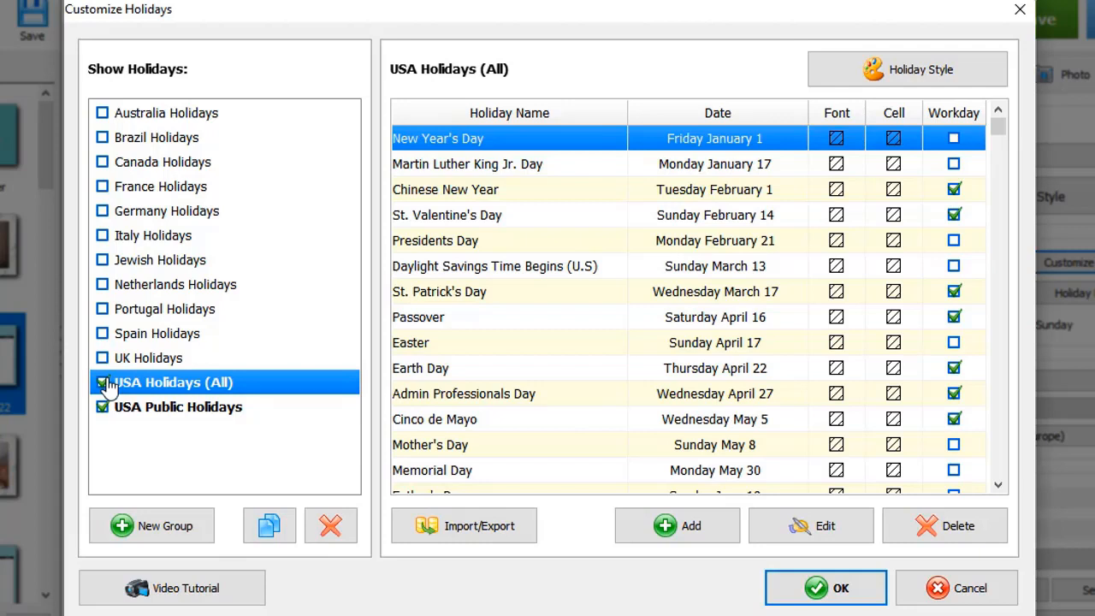
pyautogui.click(165, 527)
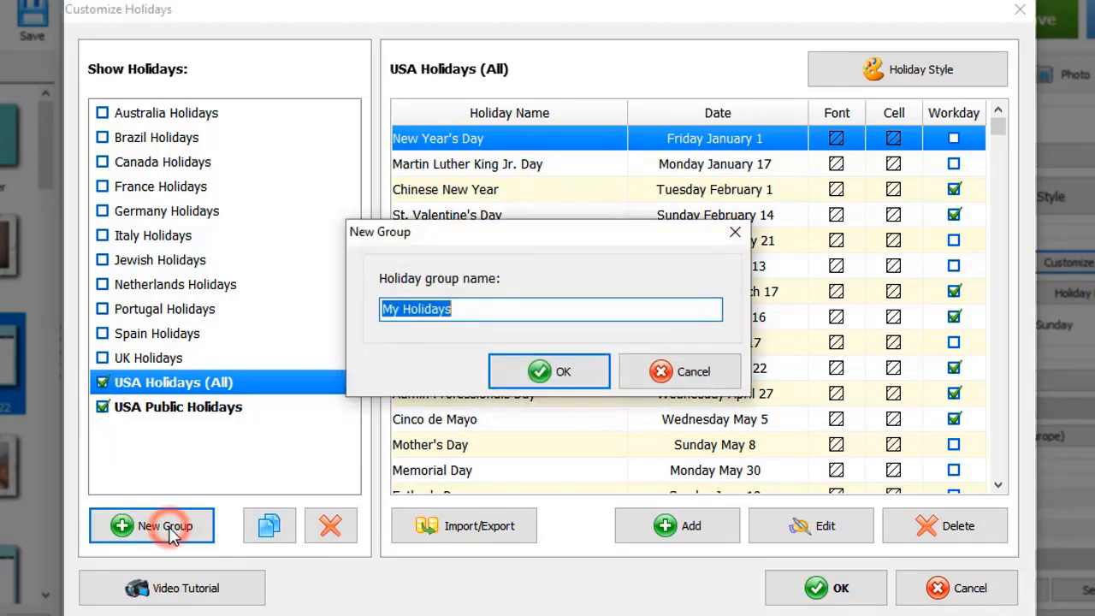
pyautogui.moveTo(539, 373)
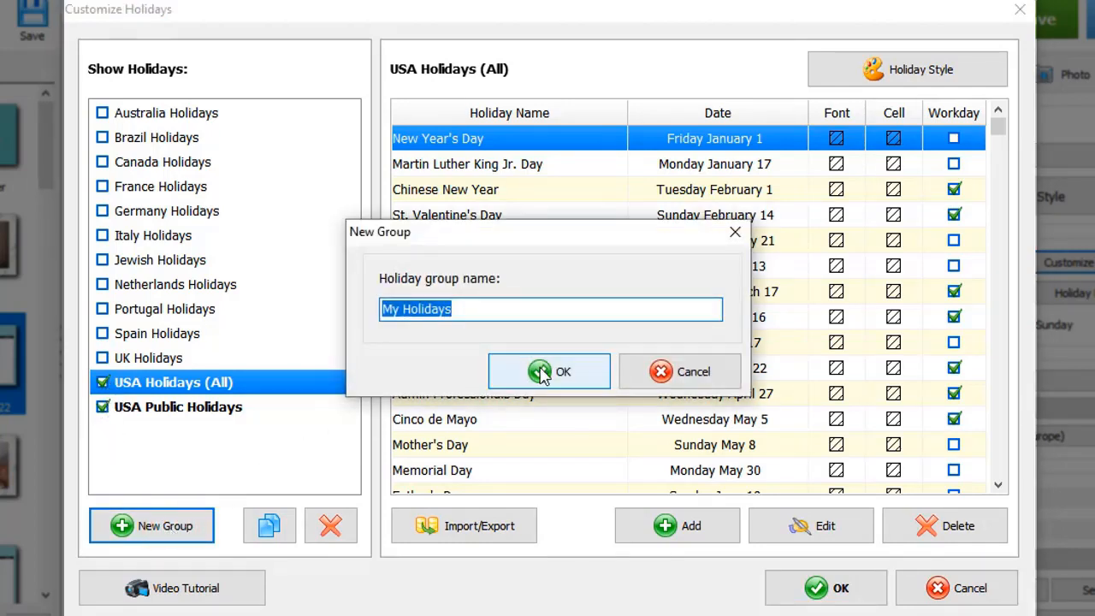
# Create the My Holidays group and show the Add event type menu.
pyautogui.click(547, 371)
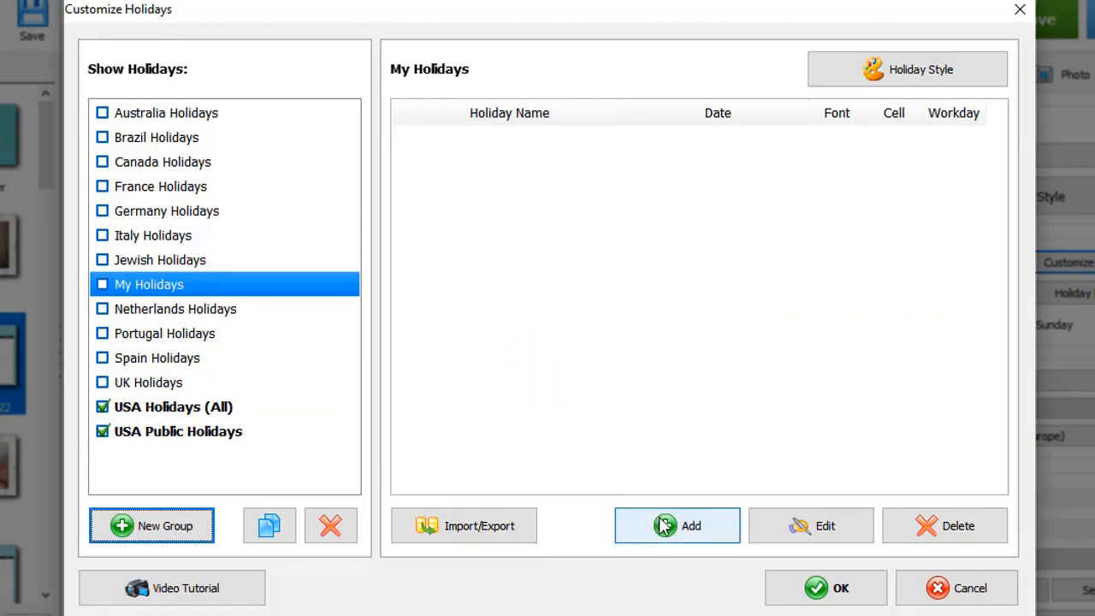
pyautogui.click(678, 525)
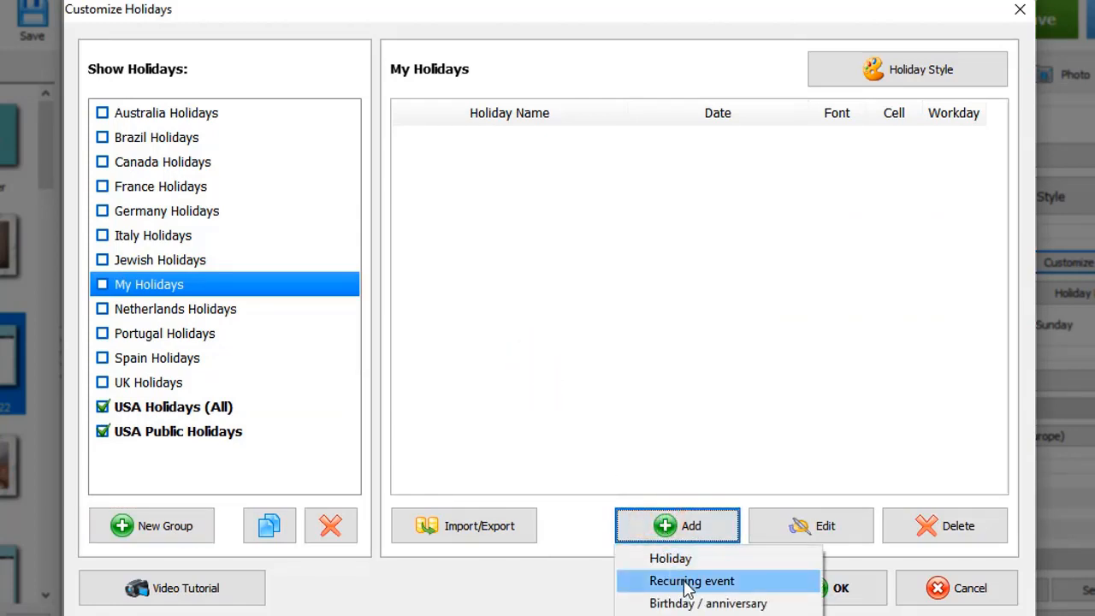
pyautogui.moveTo(710, 602)
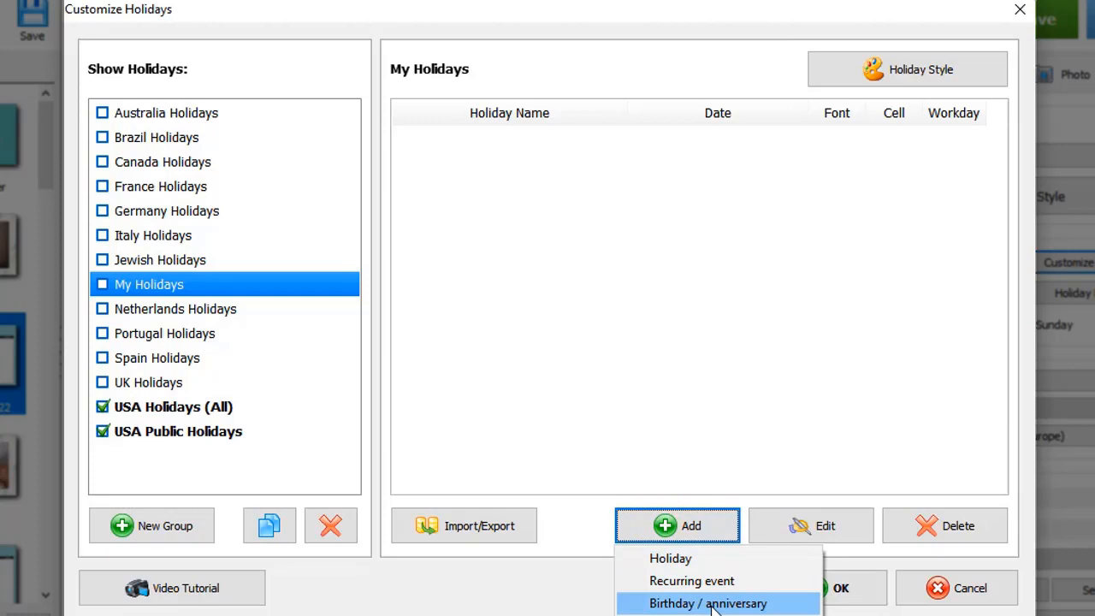
# Add a Birthday / anniversary event for Eve and set its name and font colour.
pyautogui.click(705, 602)
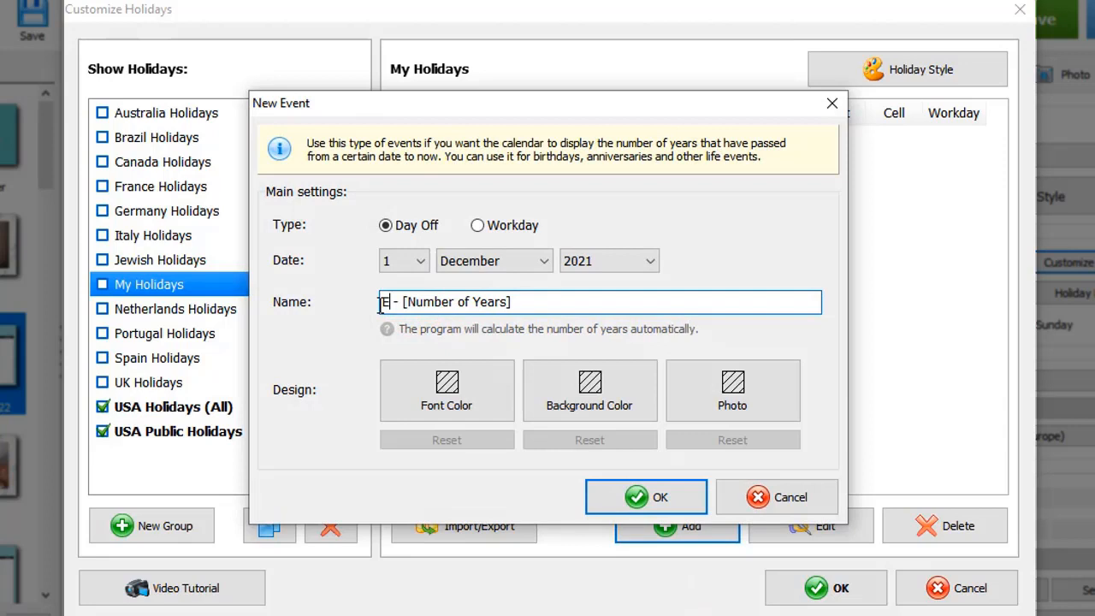
pyautogui.click(425, 261)
pyautogui.write('ve')
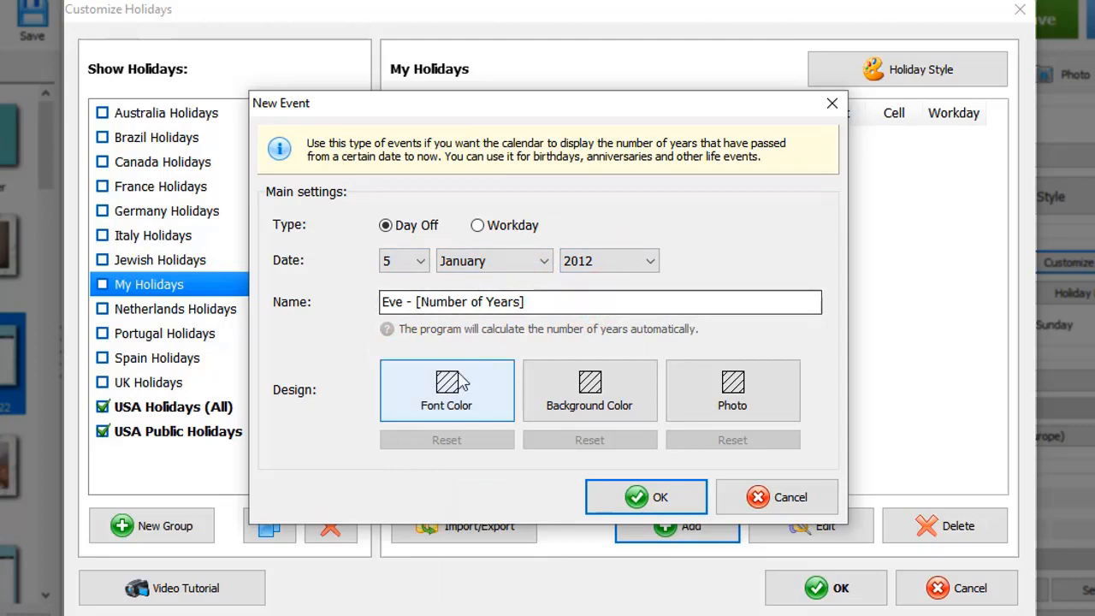
pyautogui.click(446, 390)
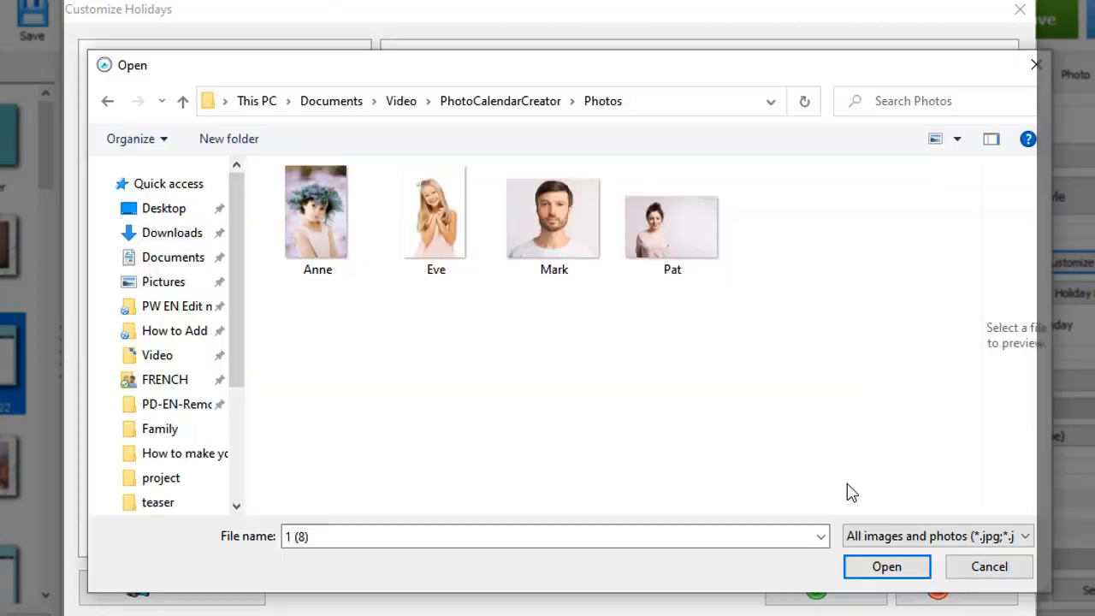
# Attach Eve's picture aligned right in the cell and confirm the event.
pyautogui.click(890, 567)
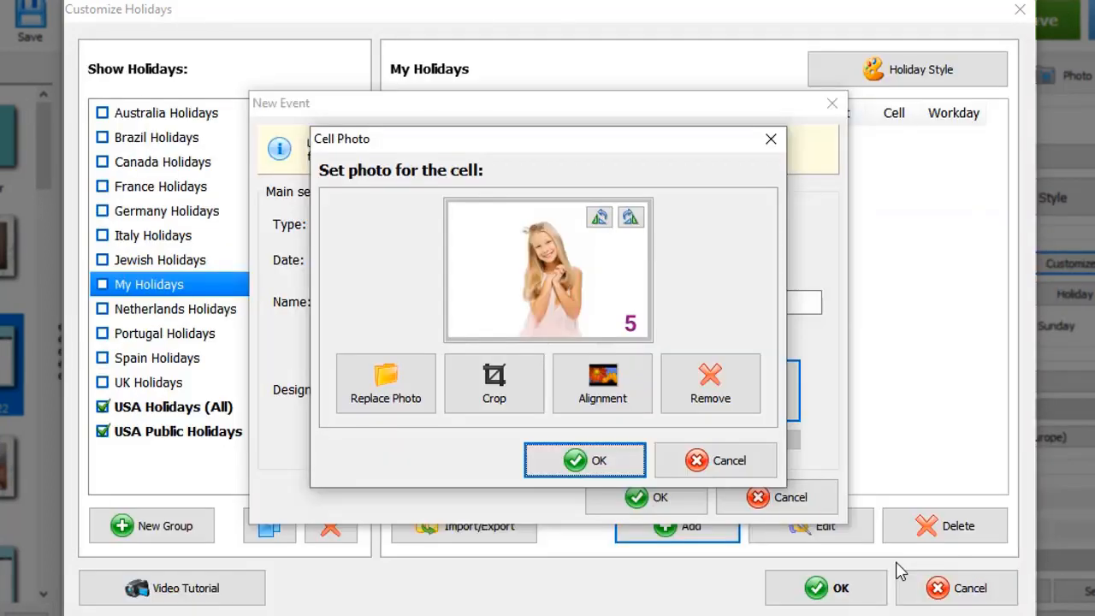
pyautogui.click(603, 383)
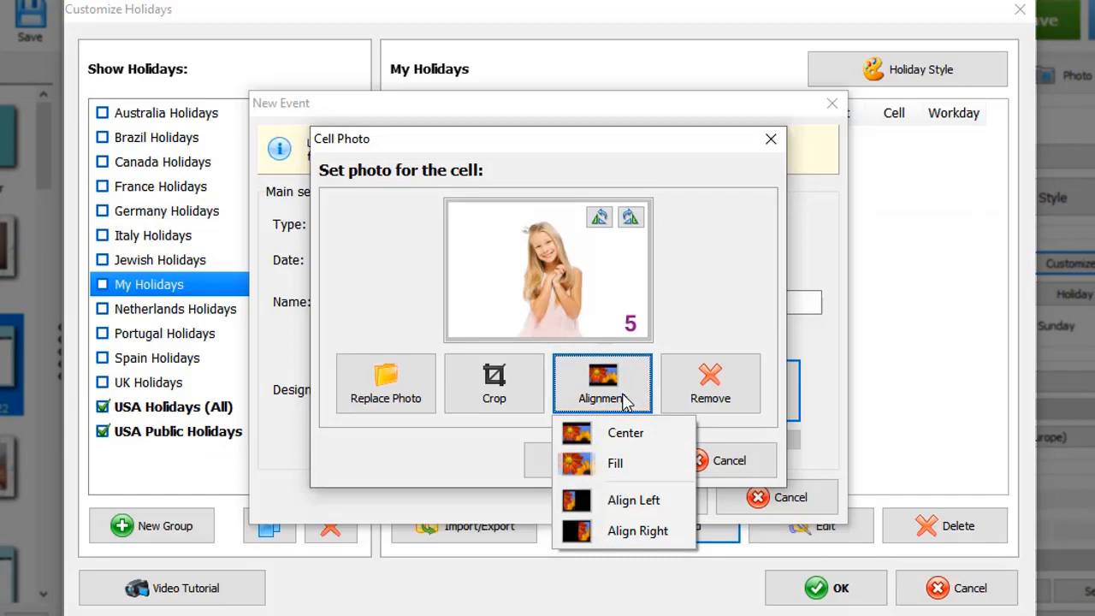
pyautogui.click(599, 460)
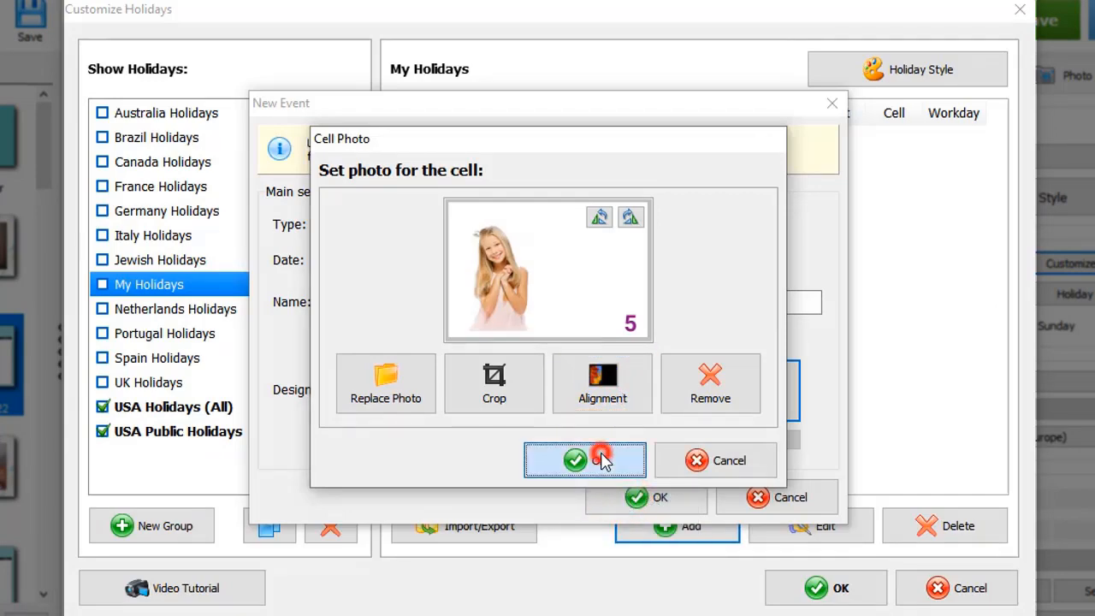
pyautogui.click(585, 459)
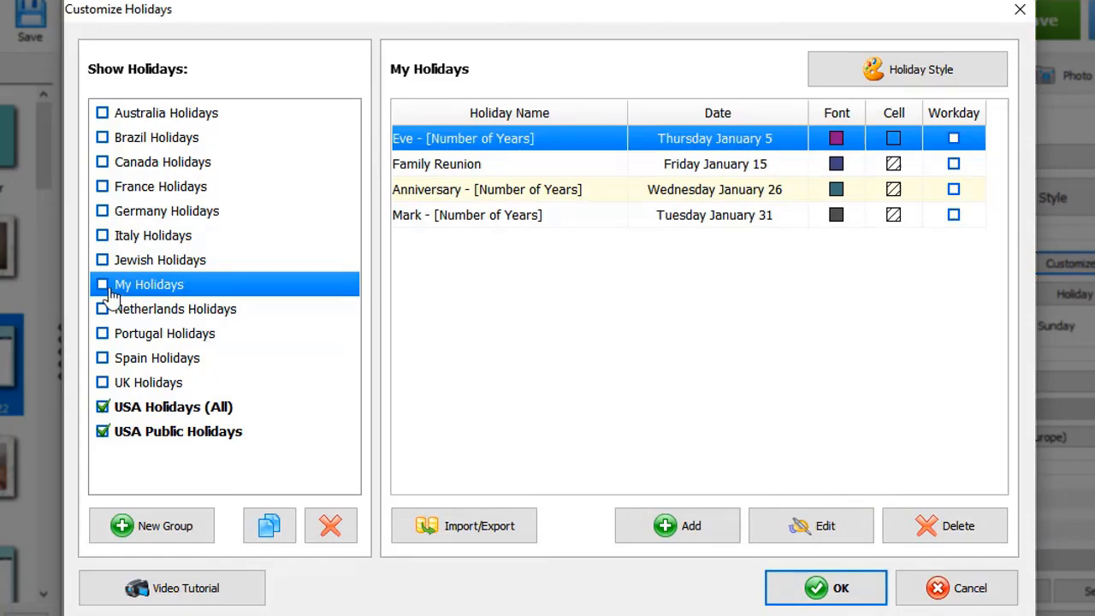
# Turn on the My Holidays group and fit the January page into view.
pyautogui.click(102, 284)
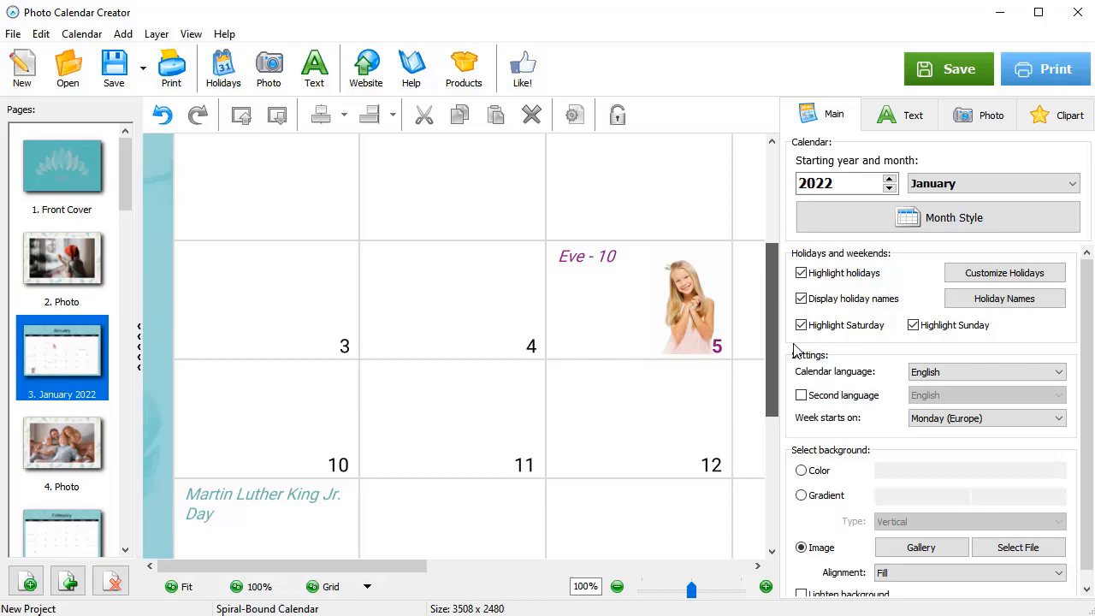
pyautogui.click(171, 587)
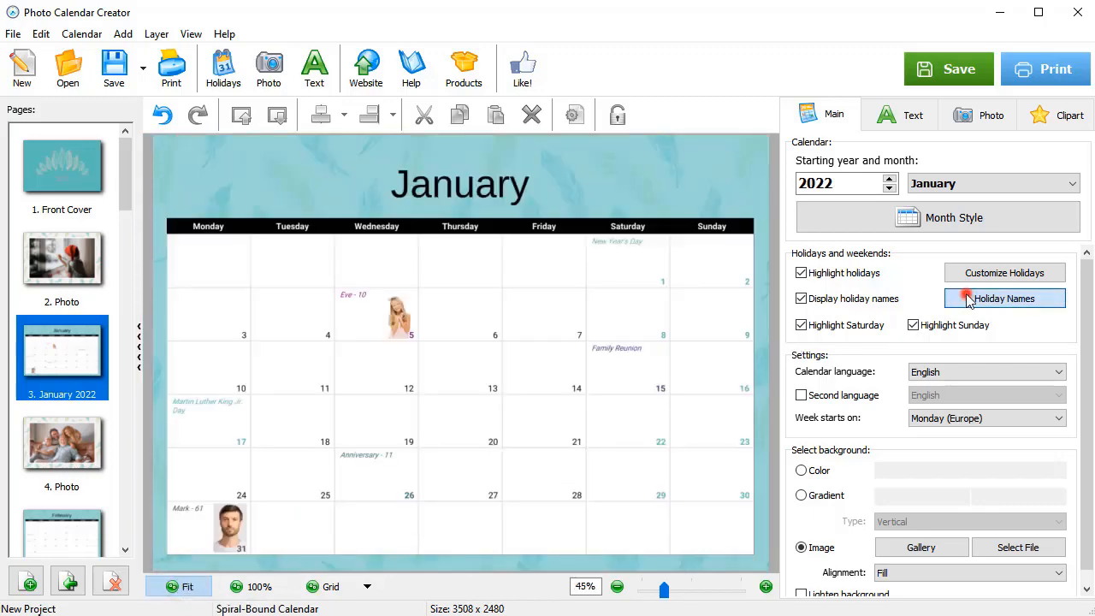
# Move holiday names to the bottom-left corner of their date cells via Holiday Names settings.
pyautogui.click(1004, 298)
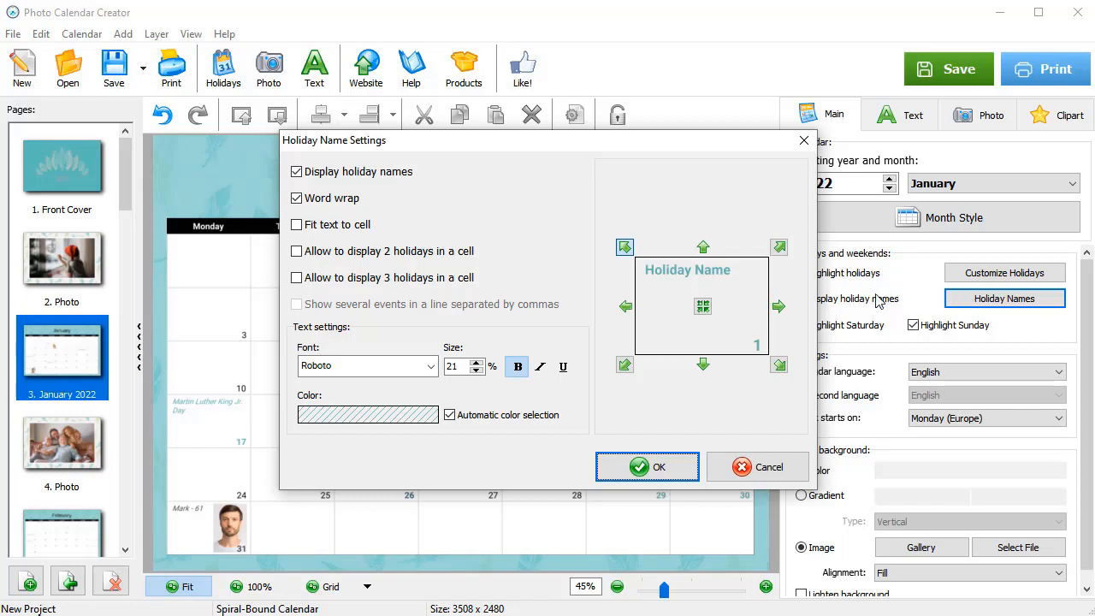
pyautogui.click(624, 365)
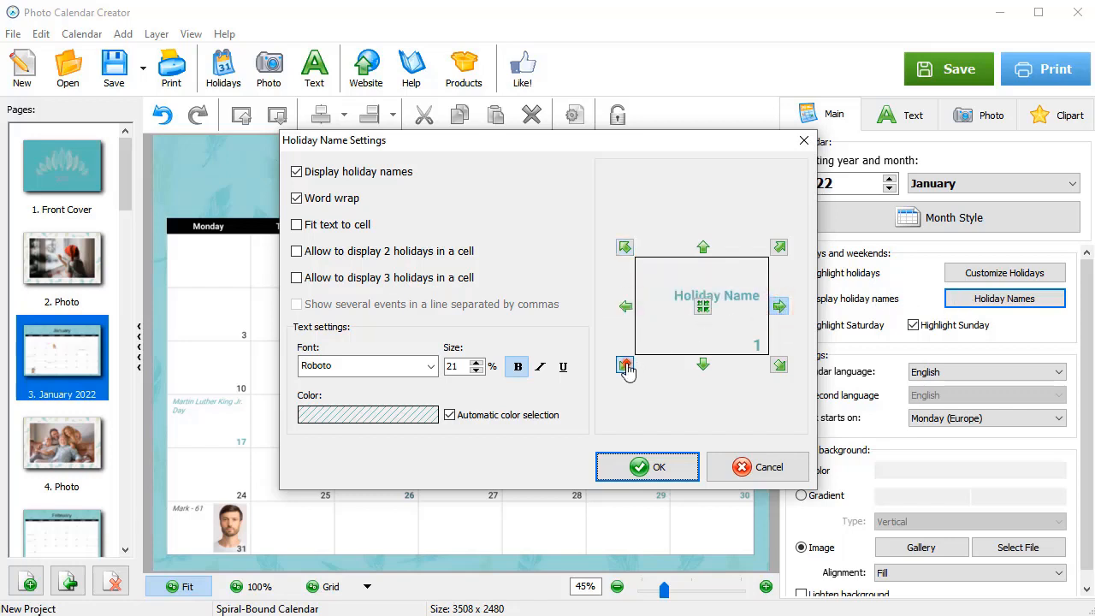
pyautogui.click(625, 365)
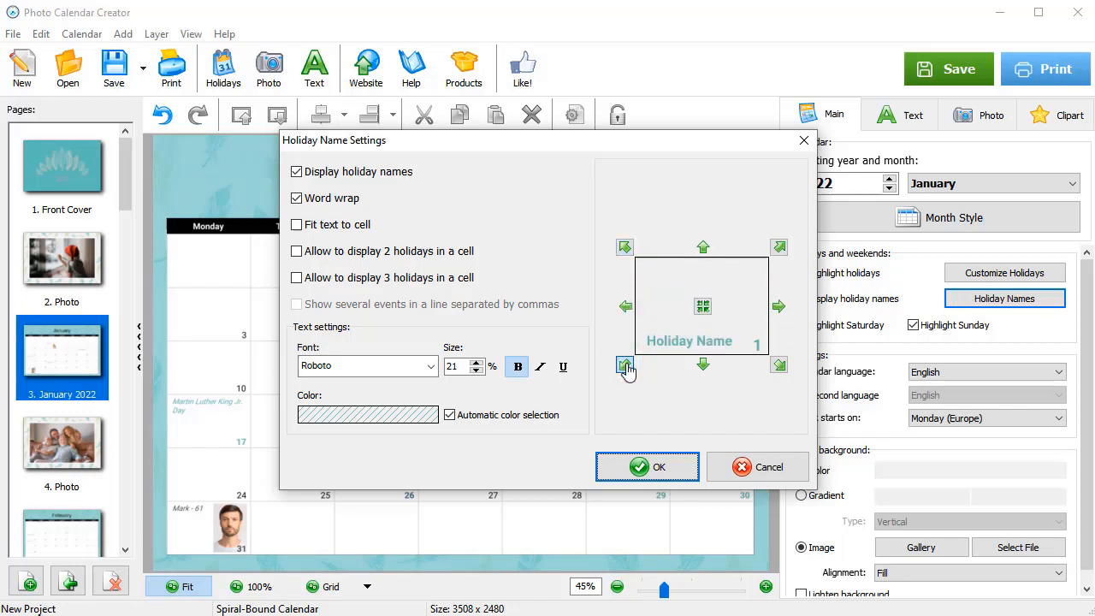
pyautogui.click(647, 465)
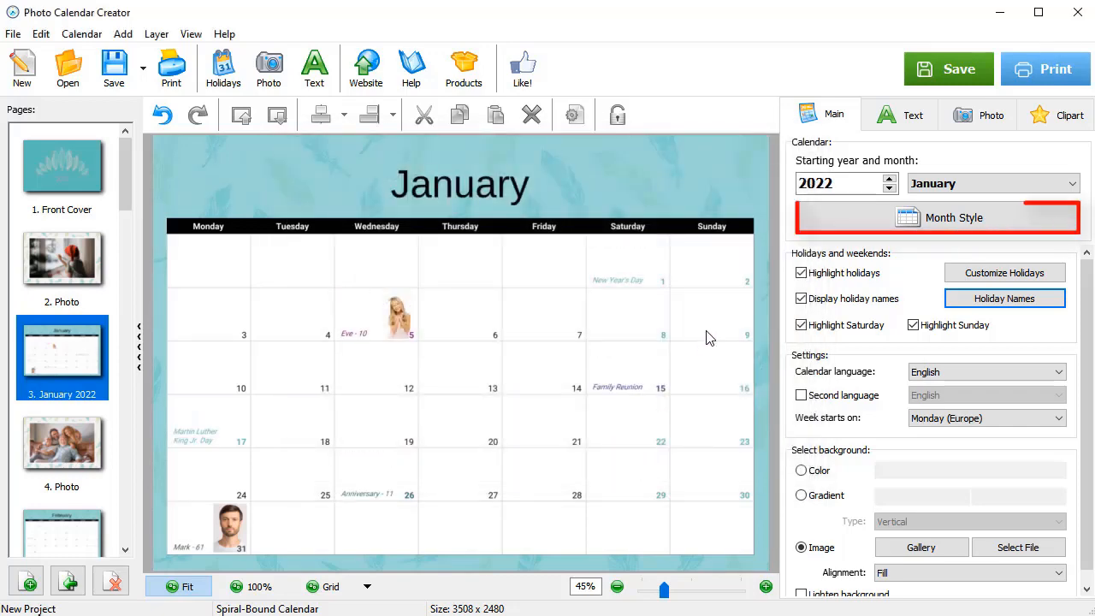
# Set the Month Header to the Lato font in dark teal colour 015A5A.
pyautogui.click(937, 218)
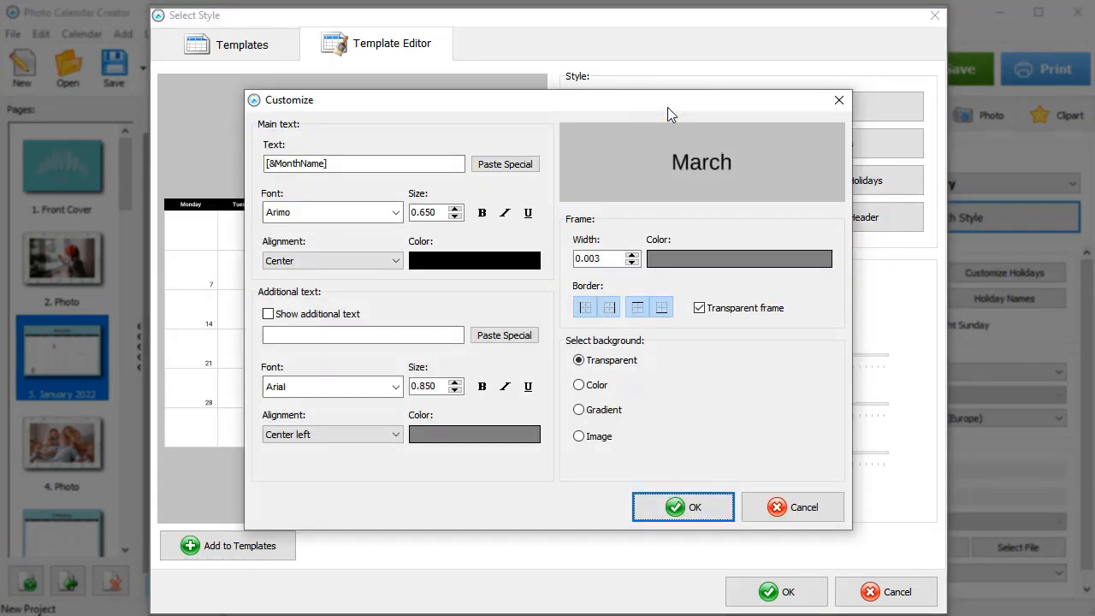
pyautogui.click(395, 212)
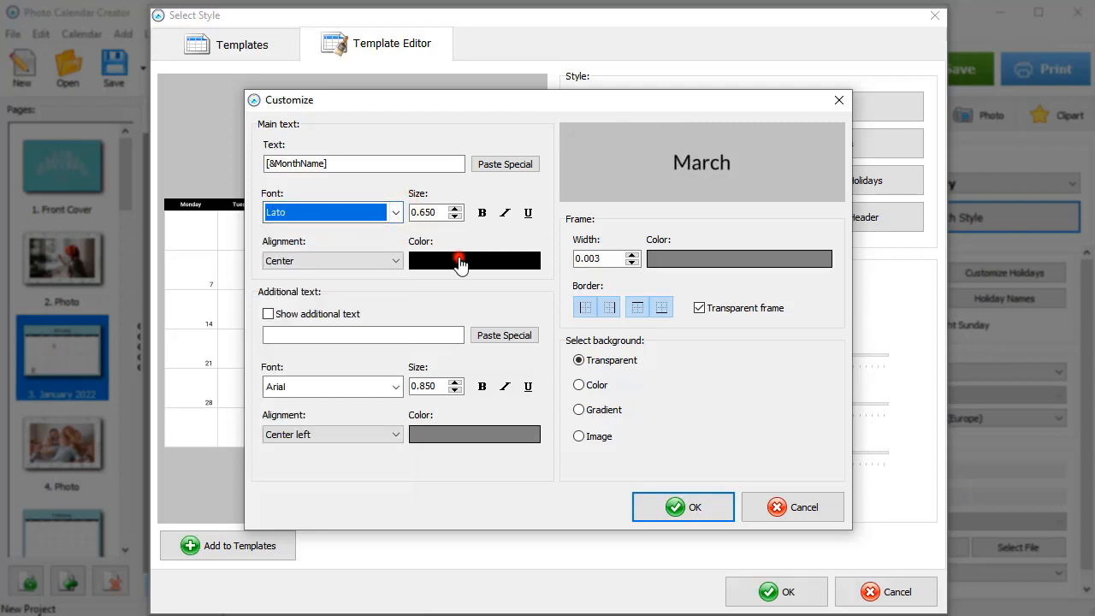
pyautogui.click(474, 260)
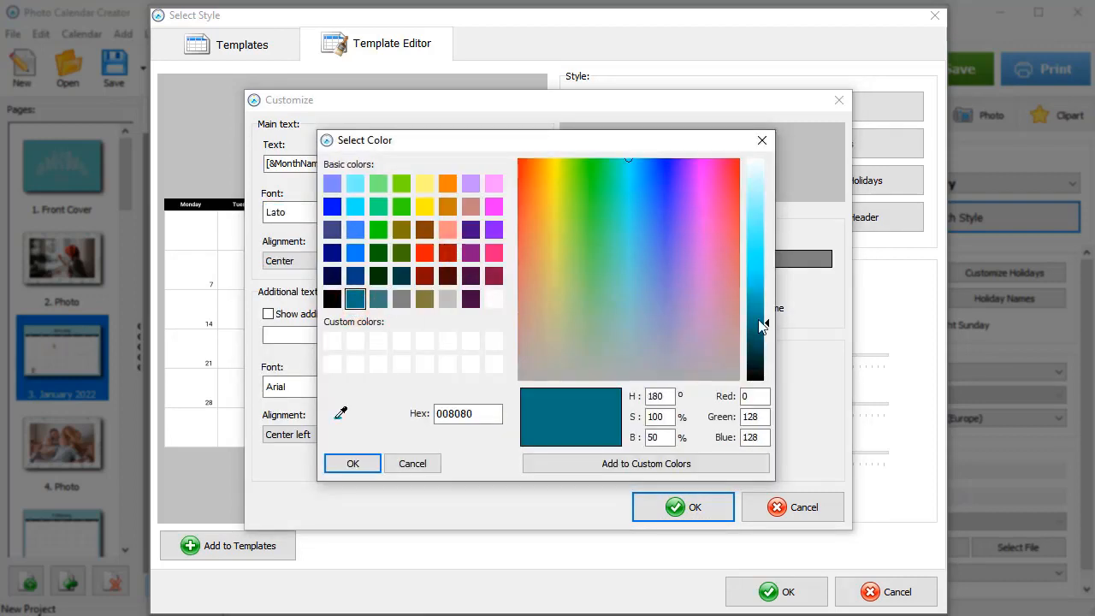
pyautogui.moveTo(757, 325); pyautogui.dragTo(766, 368)
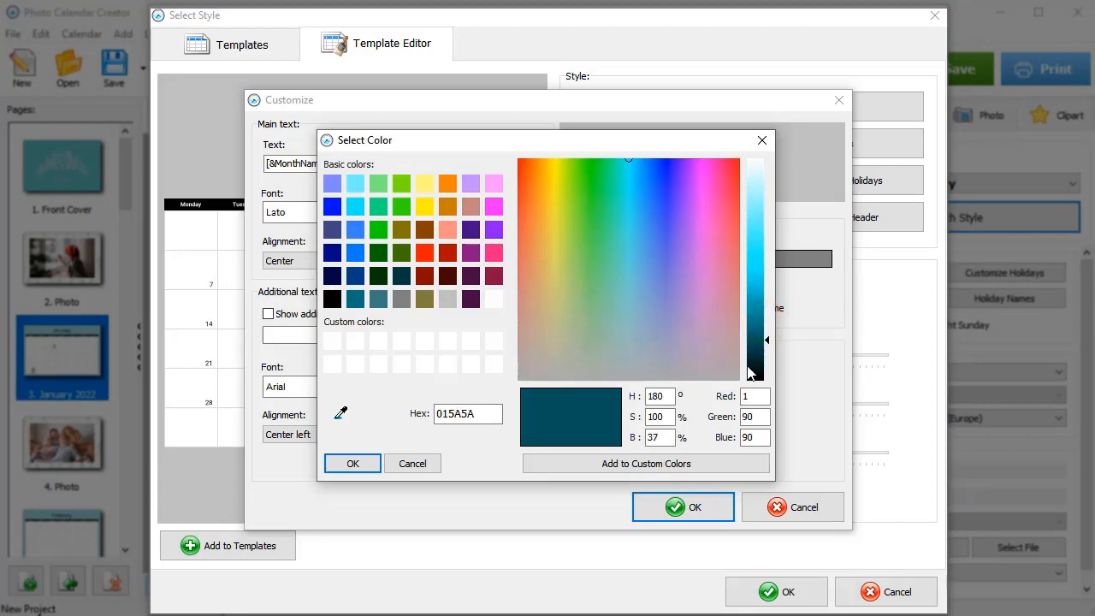
pyautogui.click(353, 462)
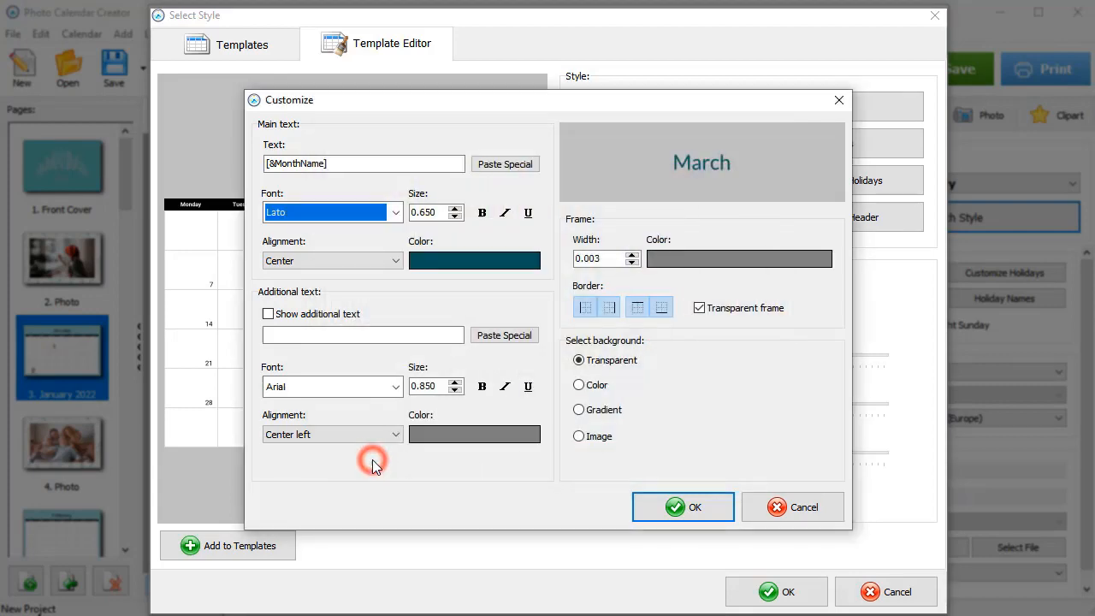
pyautogui.click(681, 506)
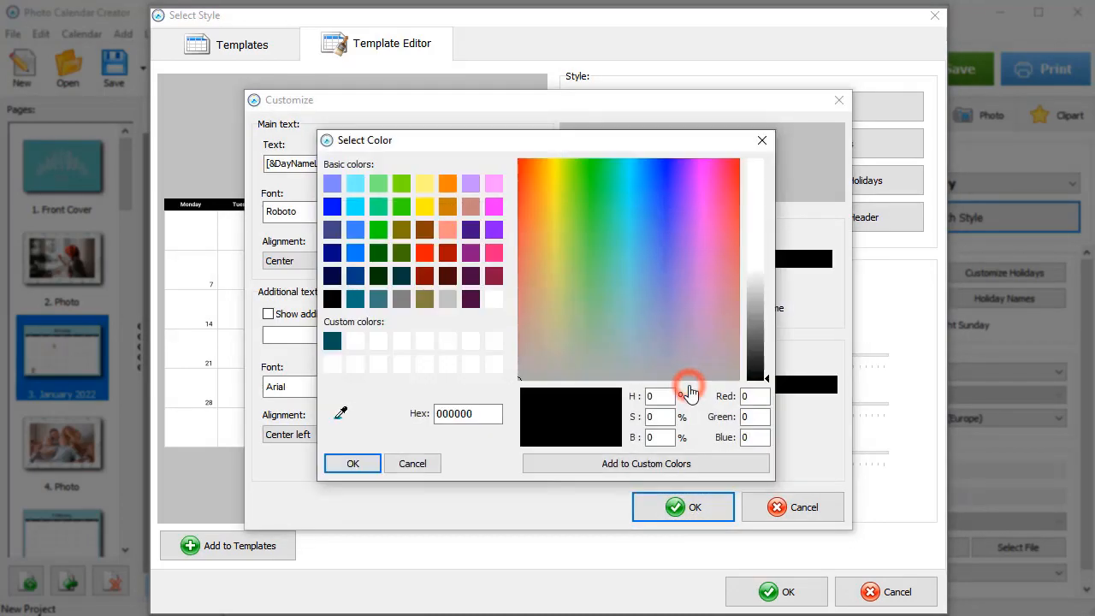
# Colour the weekday and weekend day names dark teal and apply the edited style to the calendar.
pyautogui.click(352, 462)
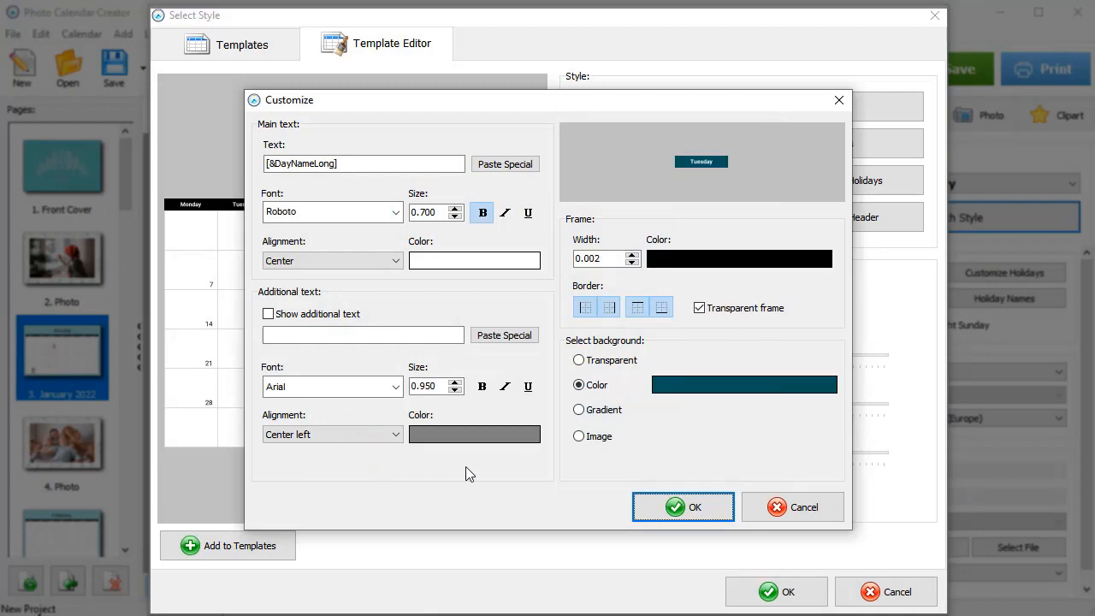
pyautogui.click(820, 143)
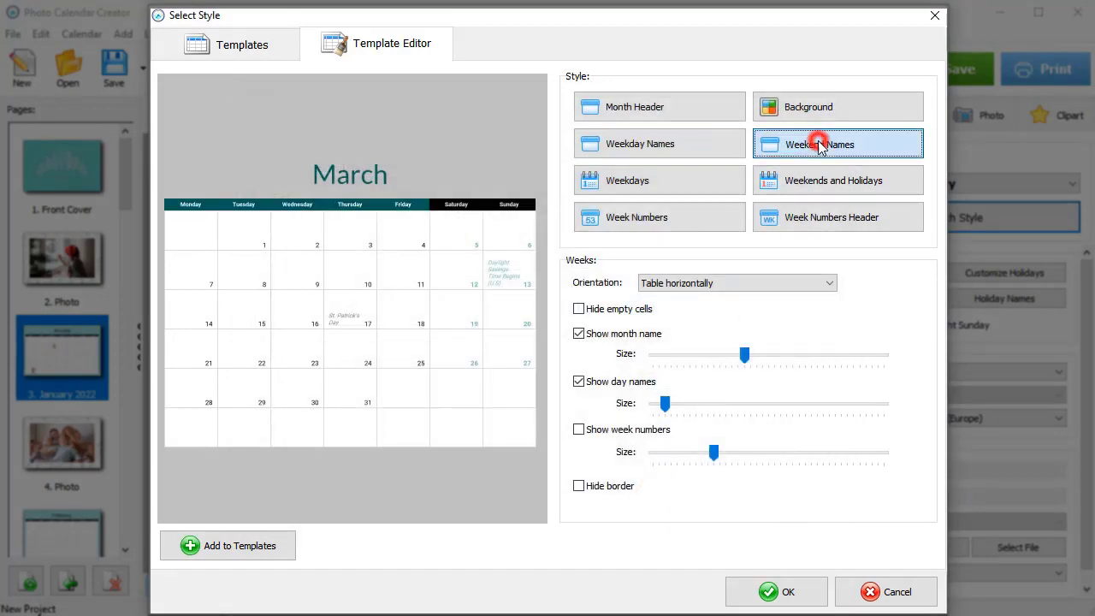
pyautogui.click(821, 143)
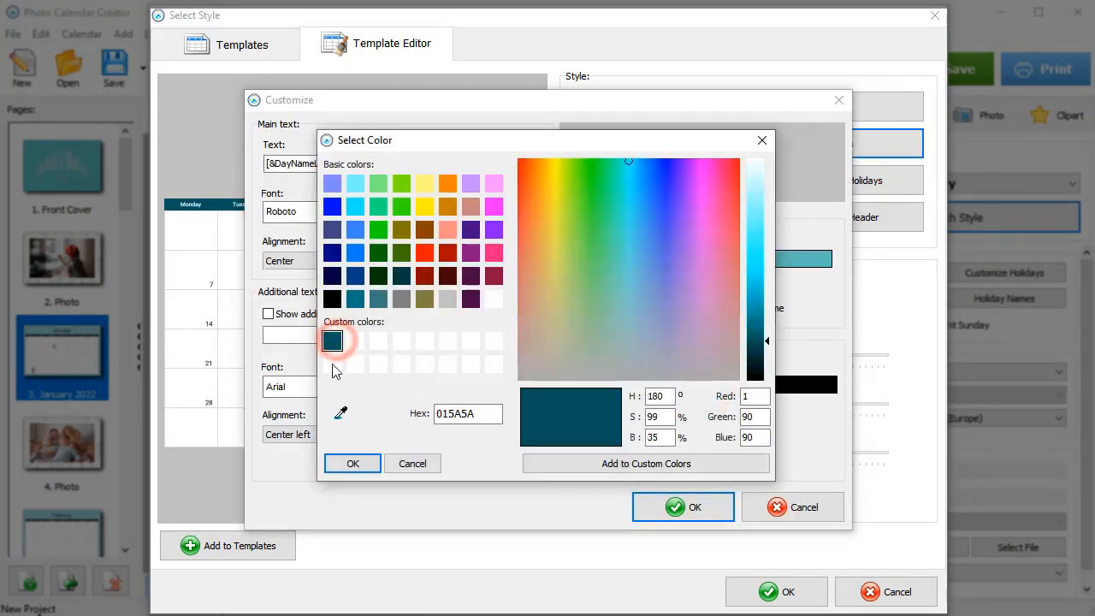
pyautogui.click(681, 506)
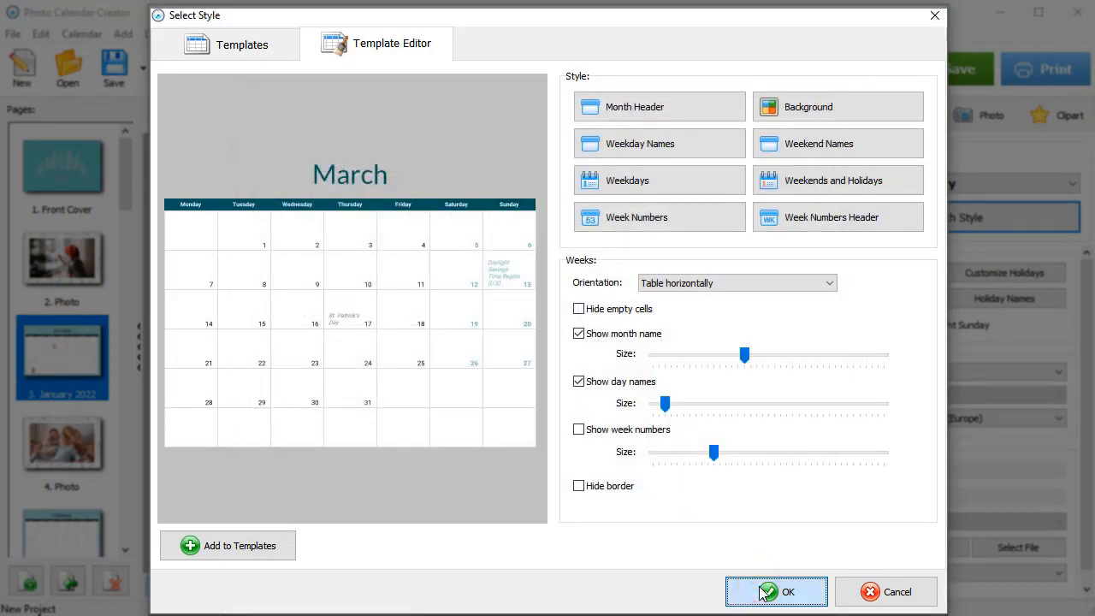
pyautogui.click(782, 592)
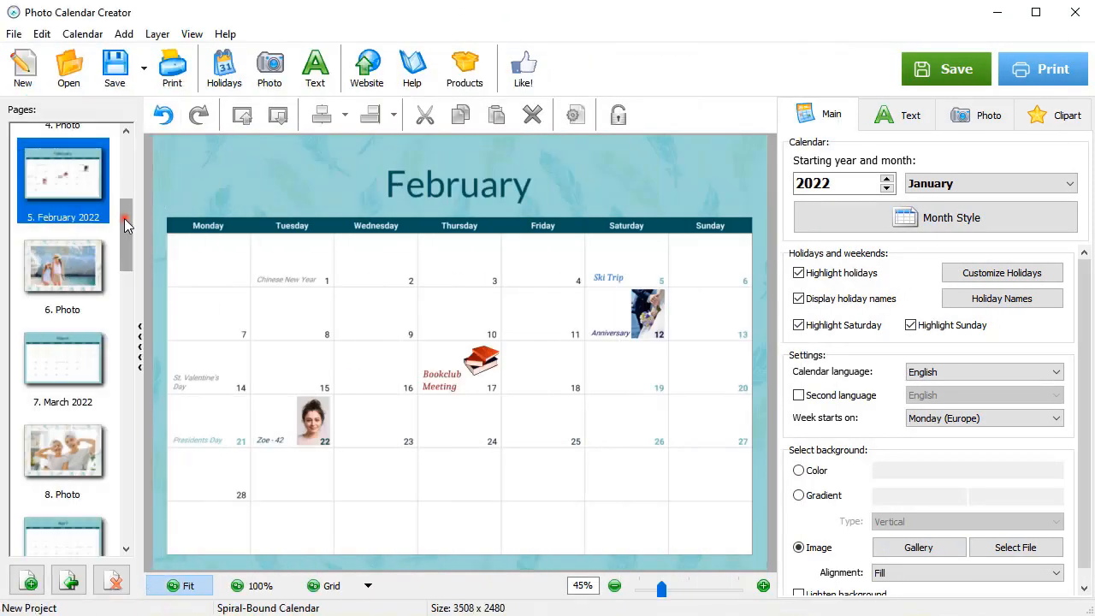
# Crop the family-on-the-cliff photo on page 10 tighter around the family.
pyautogui.click(77, 351)
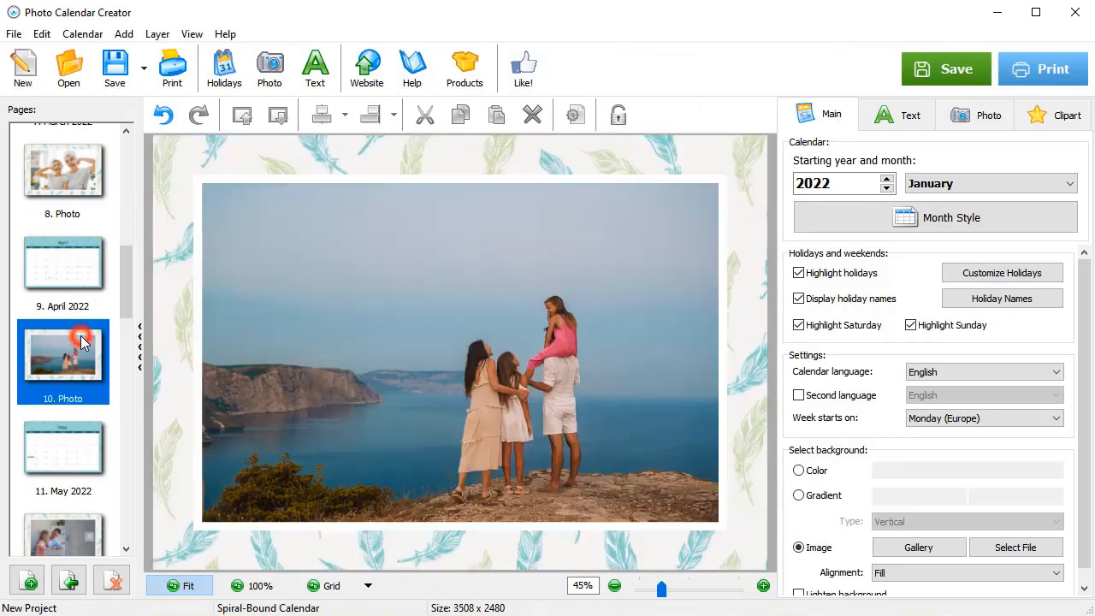
pyautogui.moveTo(620, 239)
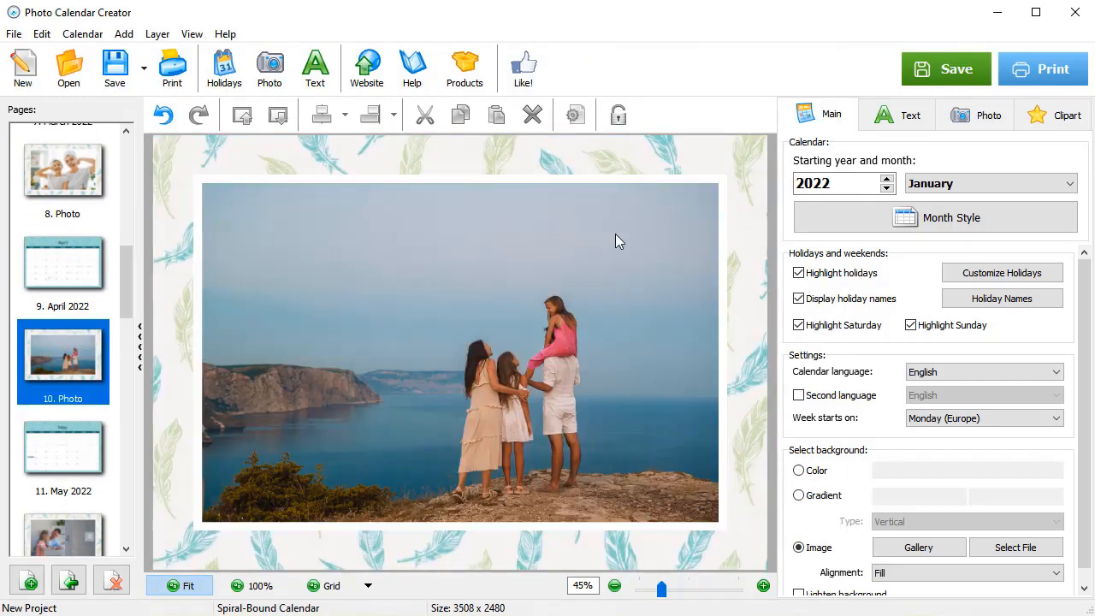
pyautogui.click(975, 113)
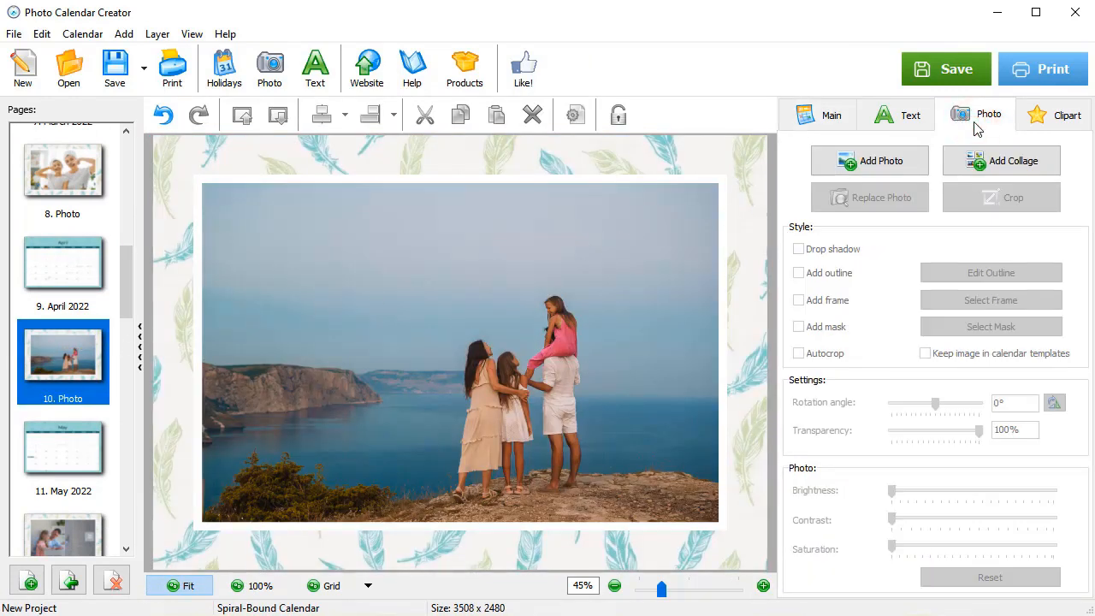
pyautogui.click(458, 351)
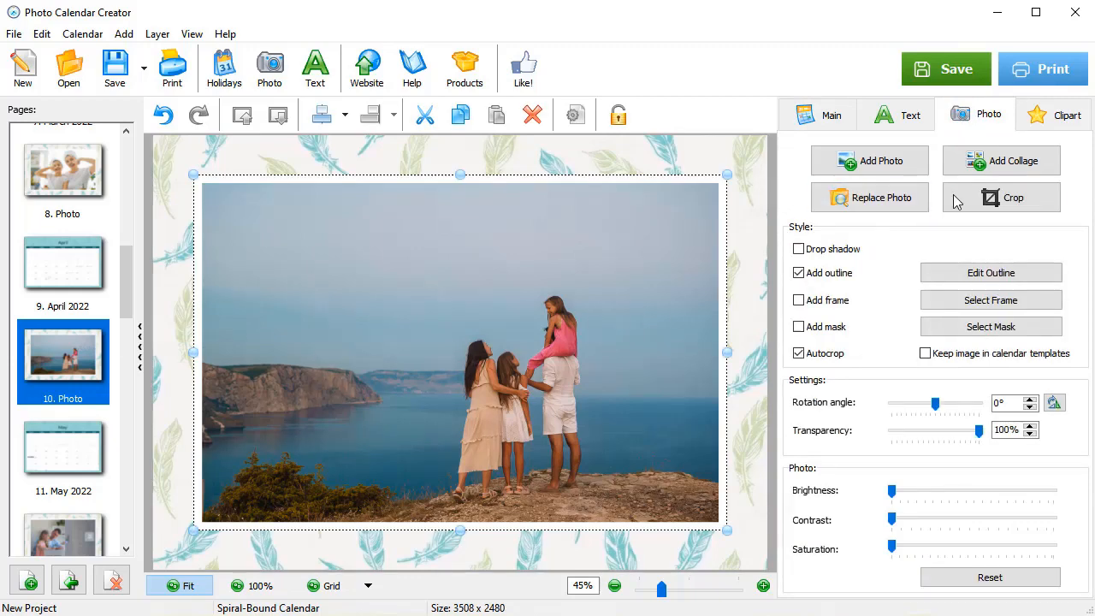
pyautogui.click(1001, 197)
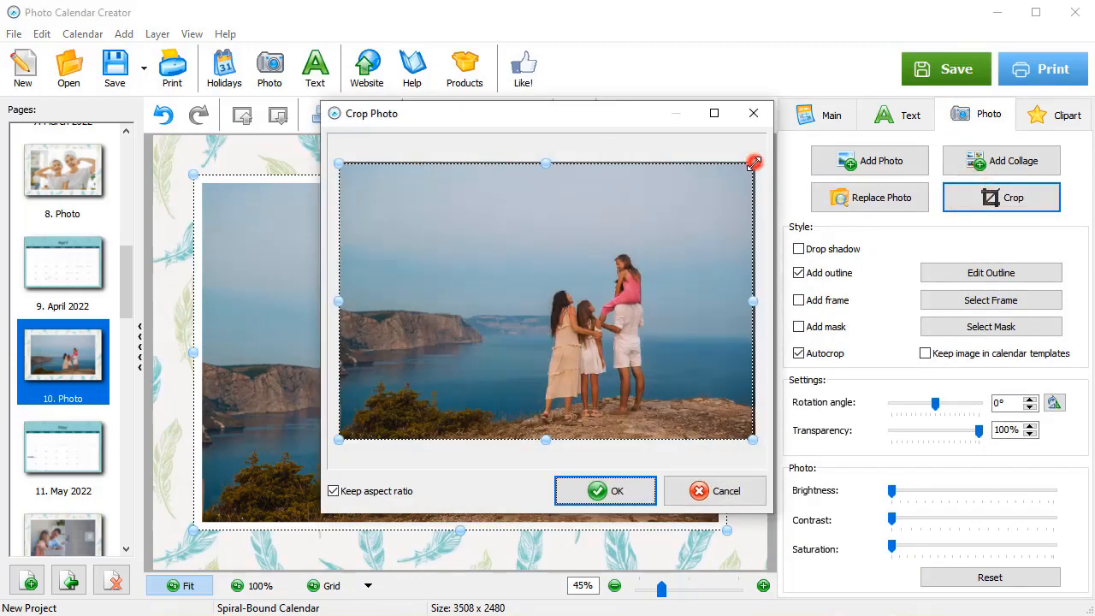
pyautogui.moveTo(752, 161); pyautogui.dragTo(715, 198)
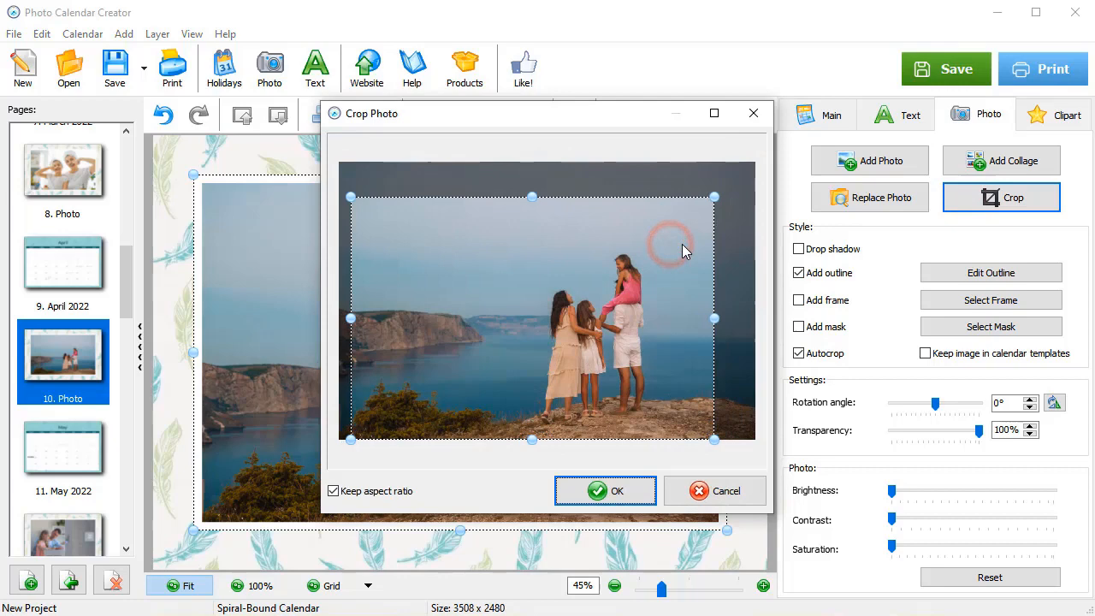
pyautogui.click(606, 489)
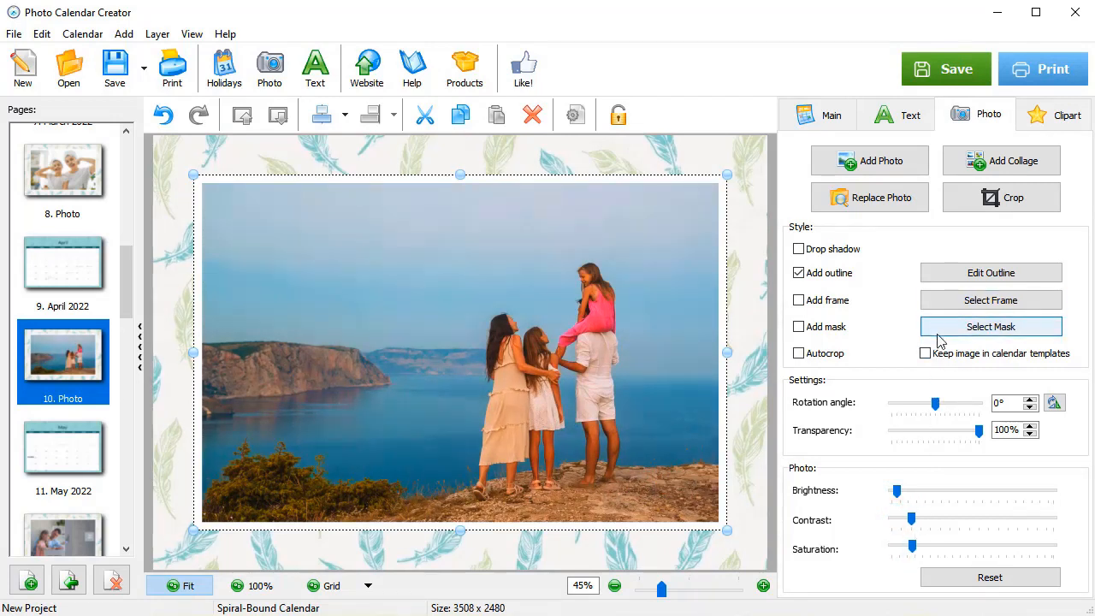
pyautogui.click(991, 272)
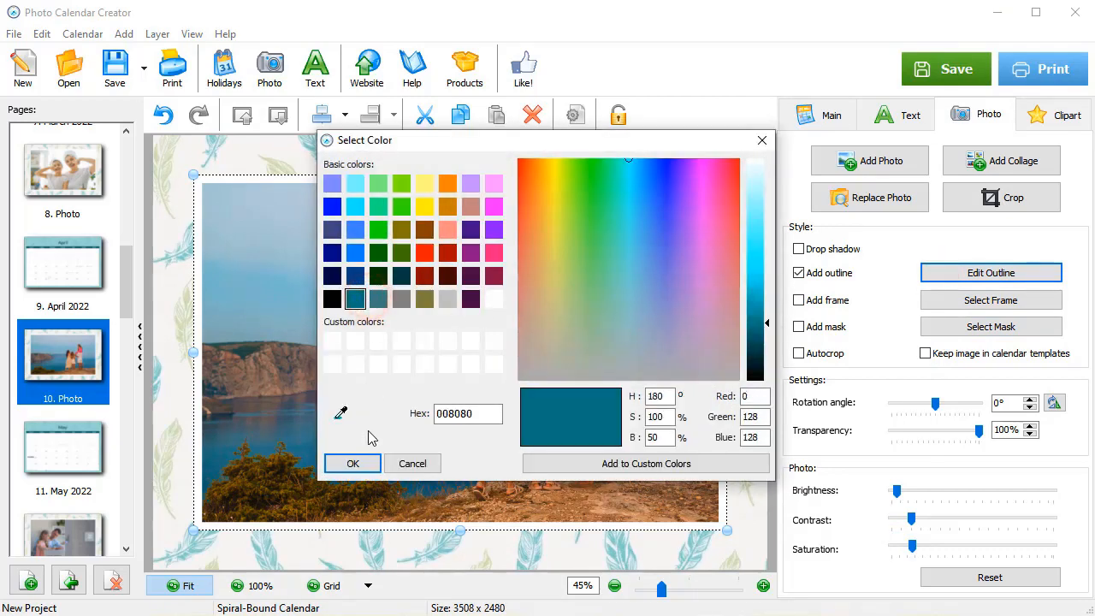
pyautogui.click(352, 462)
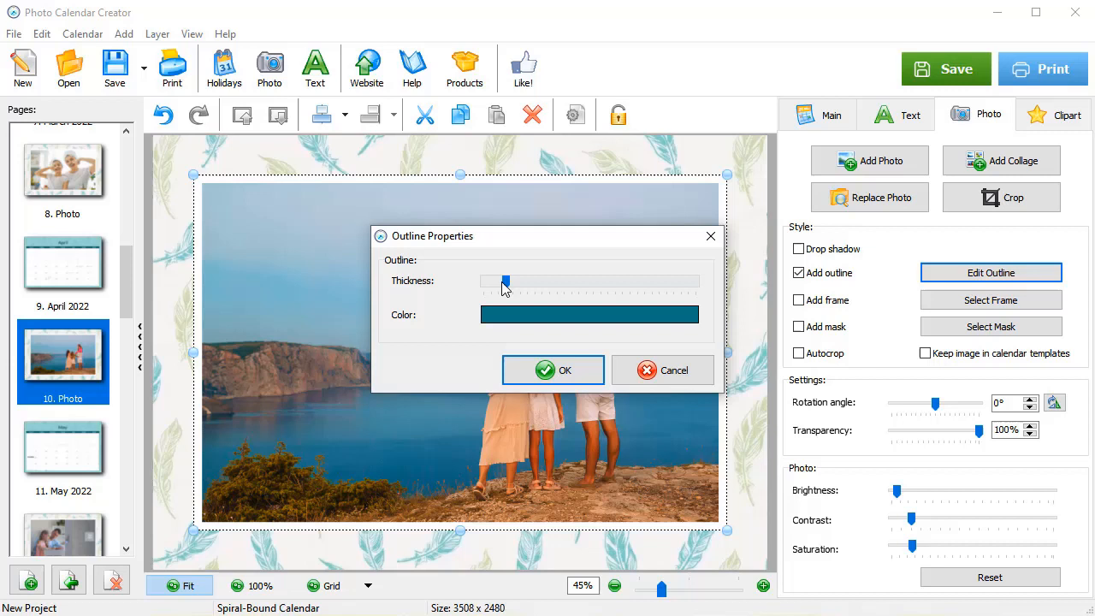
pyautogui.click(552, 369)
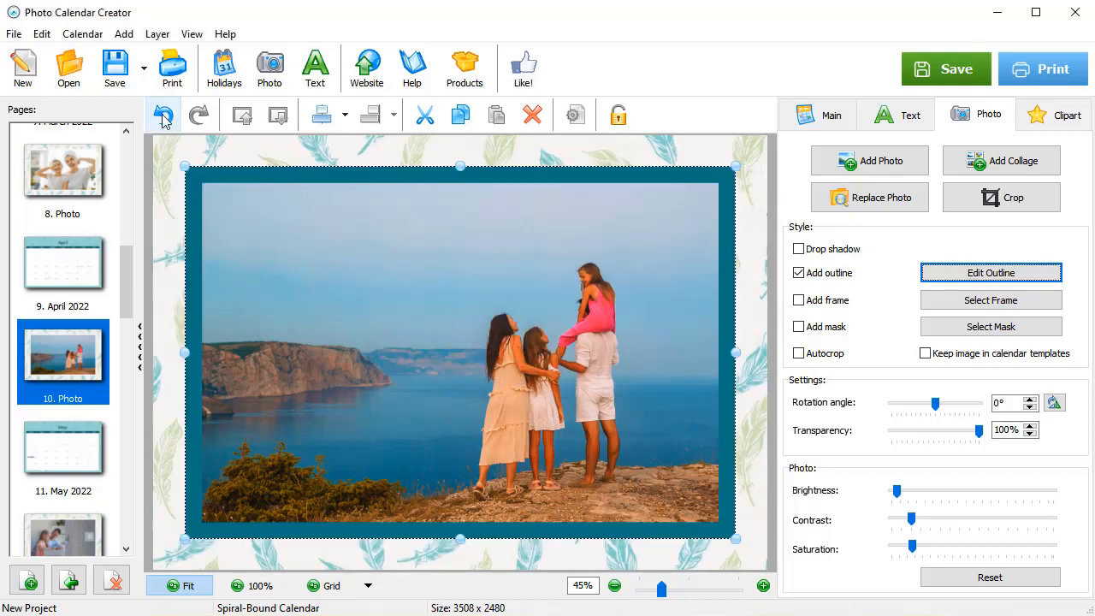
pyautogui.click(163, 115)
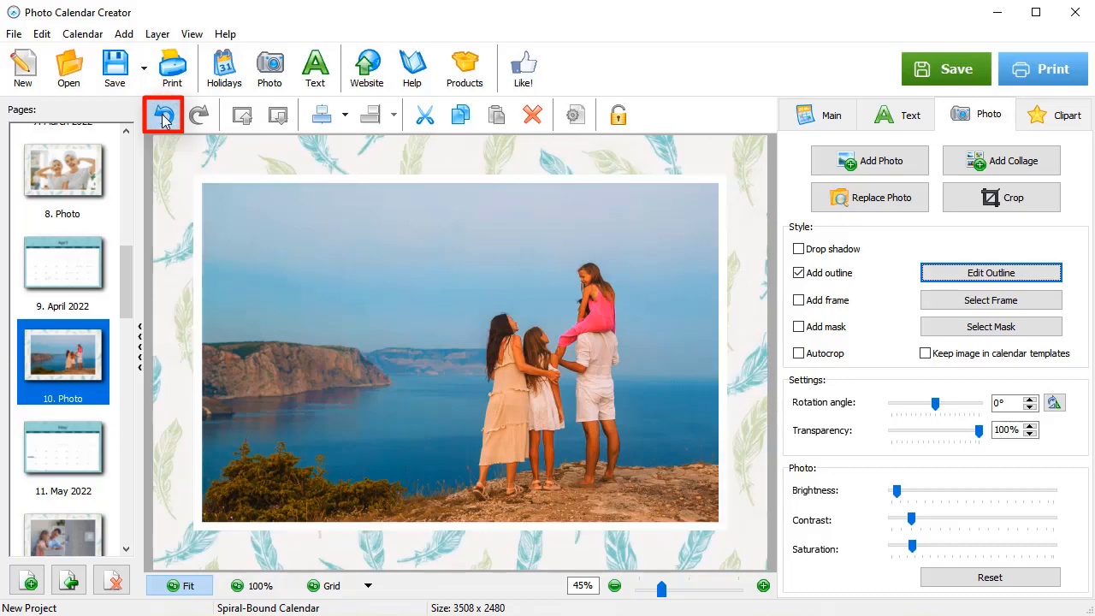
pyautogui.click(162, 113)
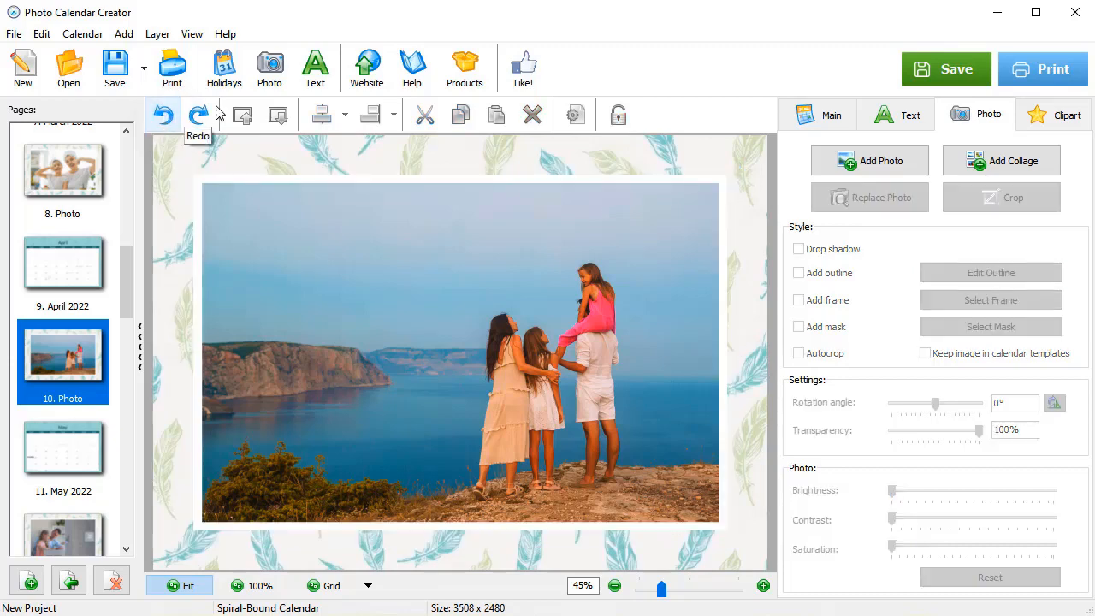
# Preview the calendar in the print dialog at February 2022 (page 5 of 26) with layout export formats listed.
pyautogui.click(1042, 68)
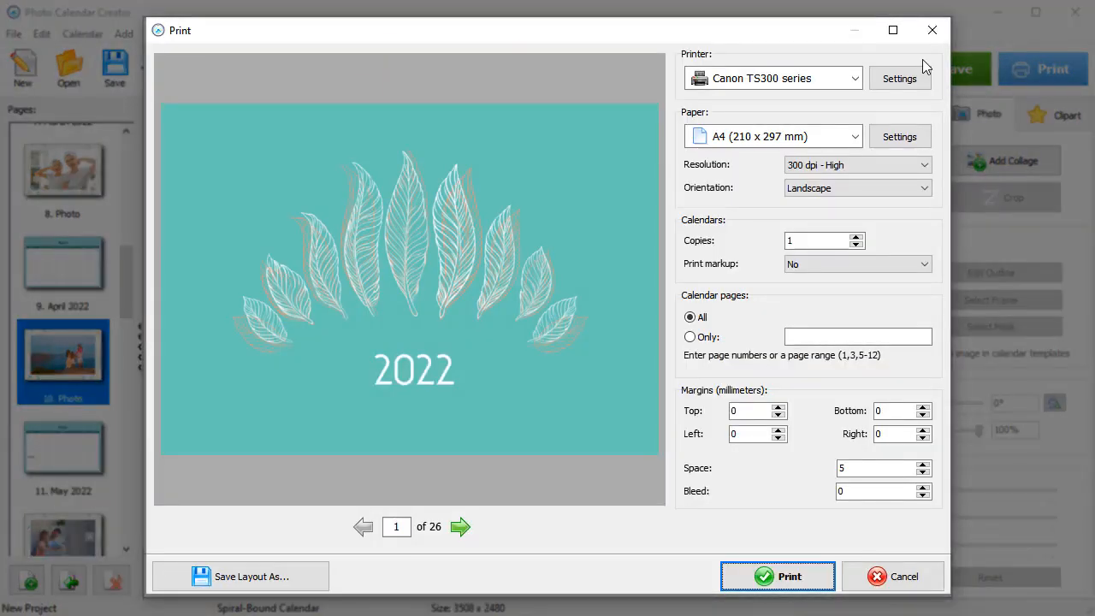
pyautogui.moveTo(461, 527)
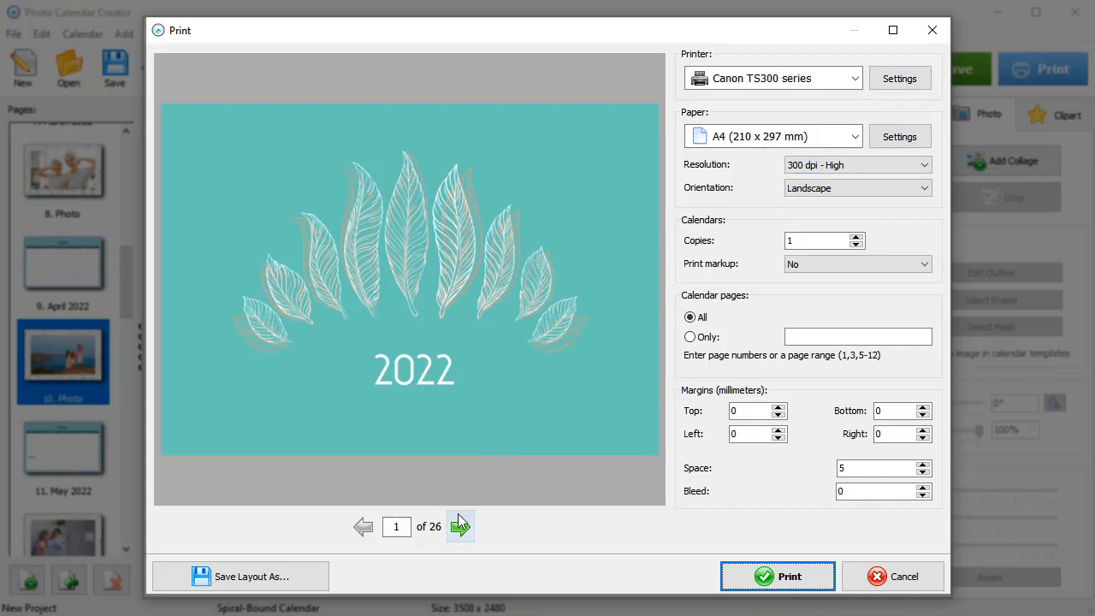
pyautogui.click(461, 527)
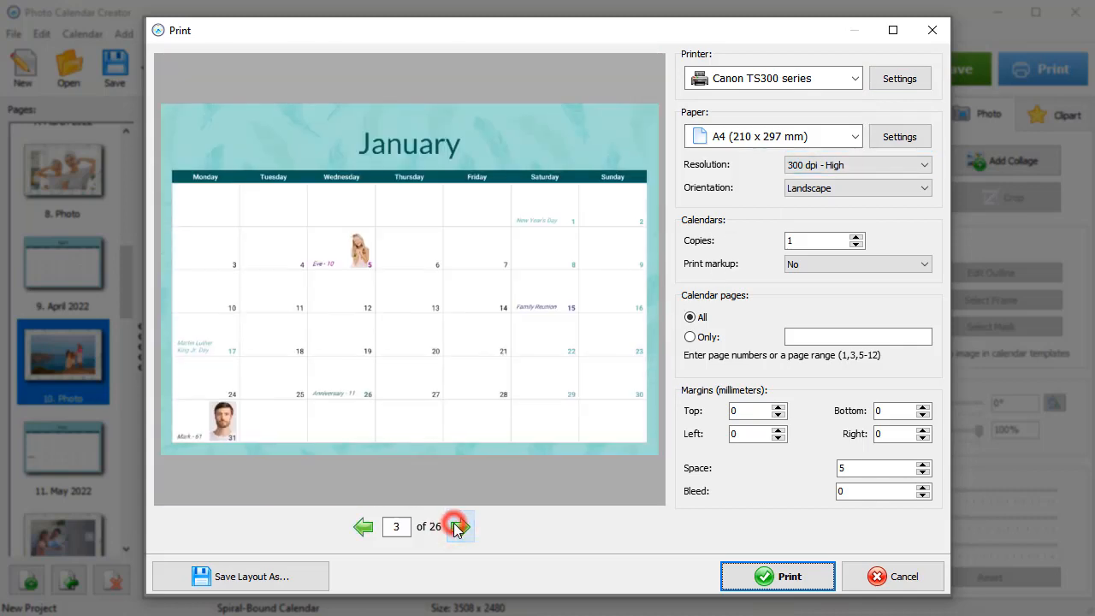
pyautogui.click(456, 525)
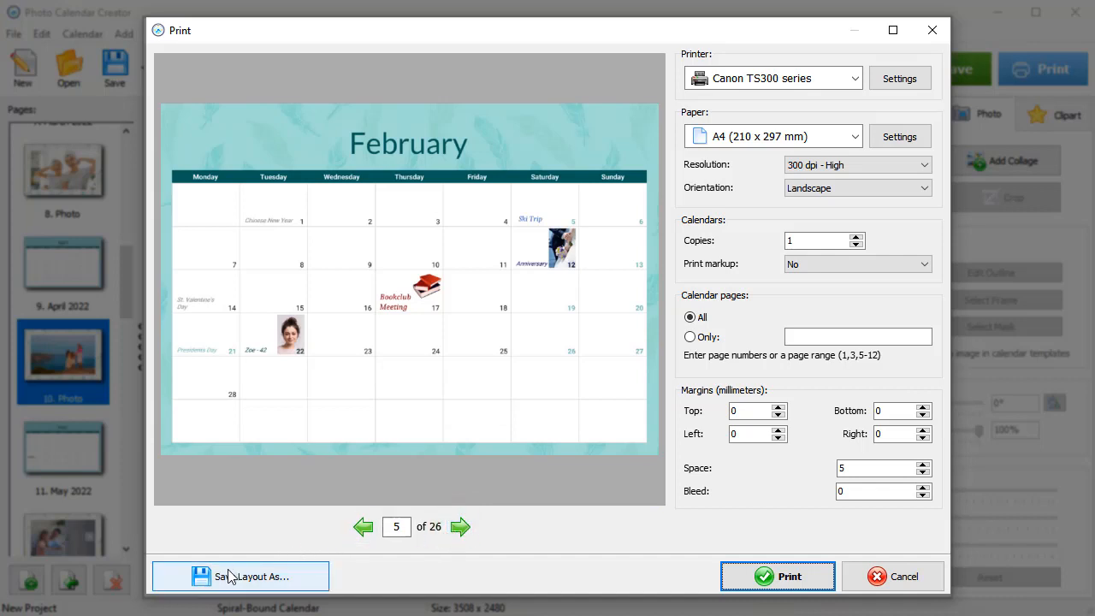
pyautogui.click(239, 575)
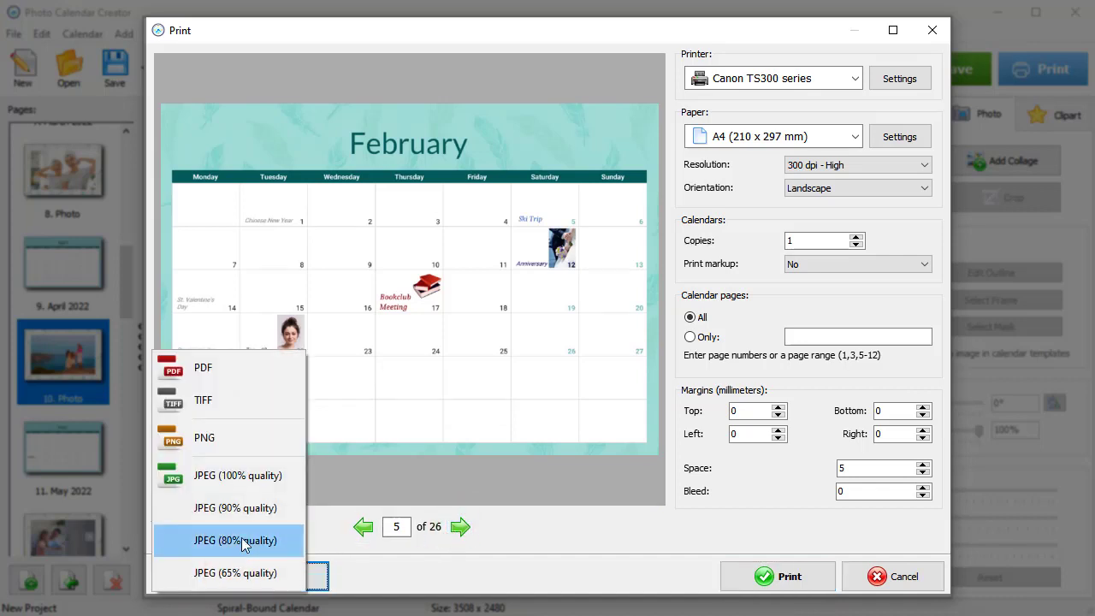
pyautogui.moveTo(287, 373)
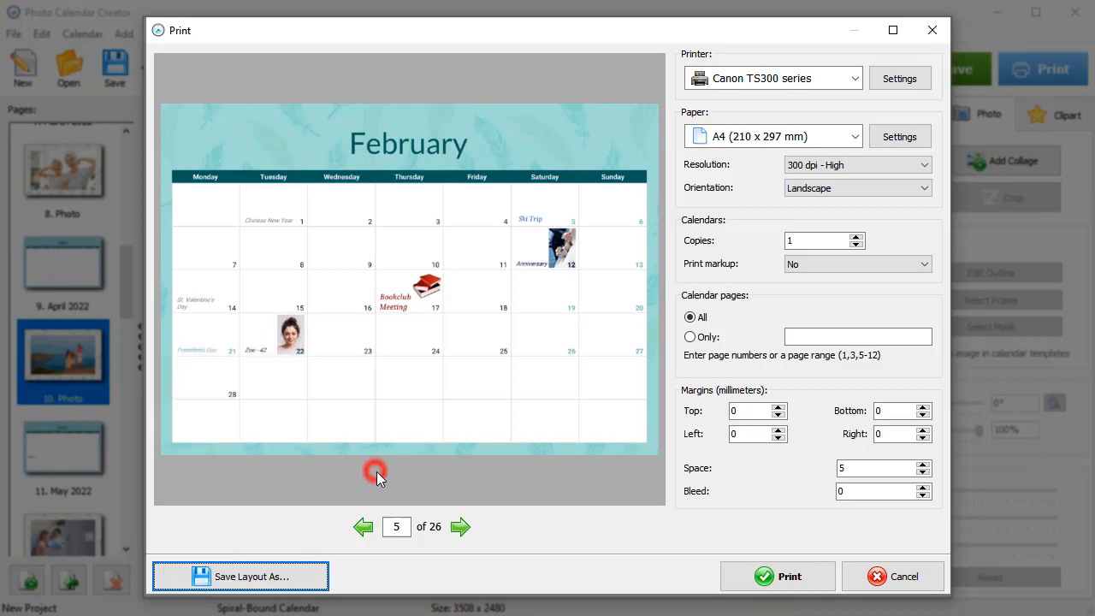
pyautogui.moveTo(784, 575)
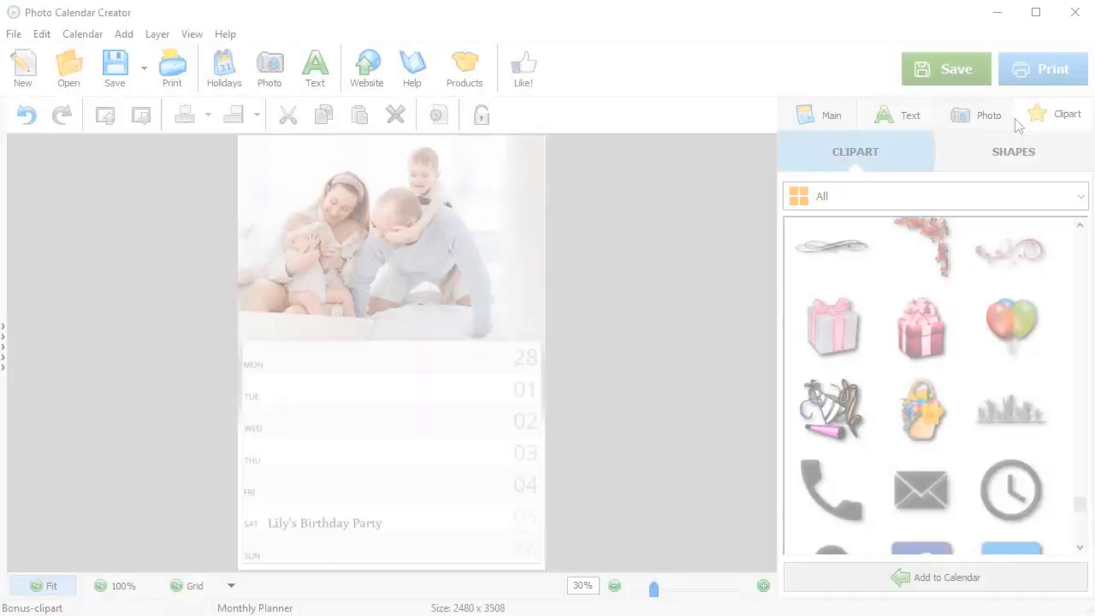
# Add the pink gift-box clipart to the planner and position it beside Lily's Birthday Party.
pyautogui.click(921, 329)
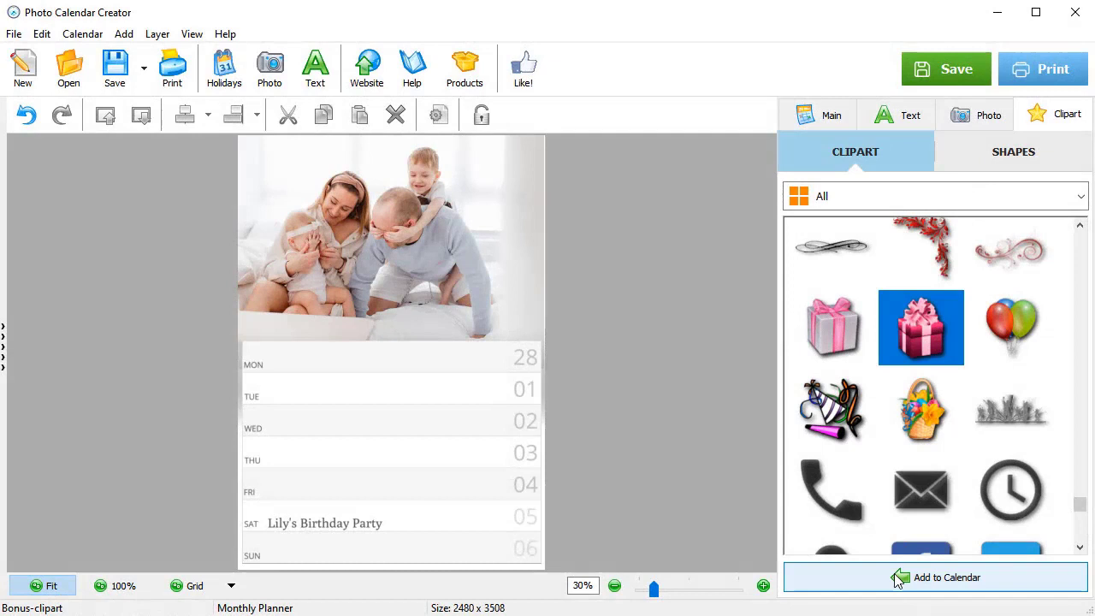
pyautogui.click(935, 578)
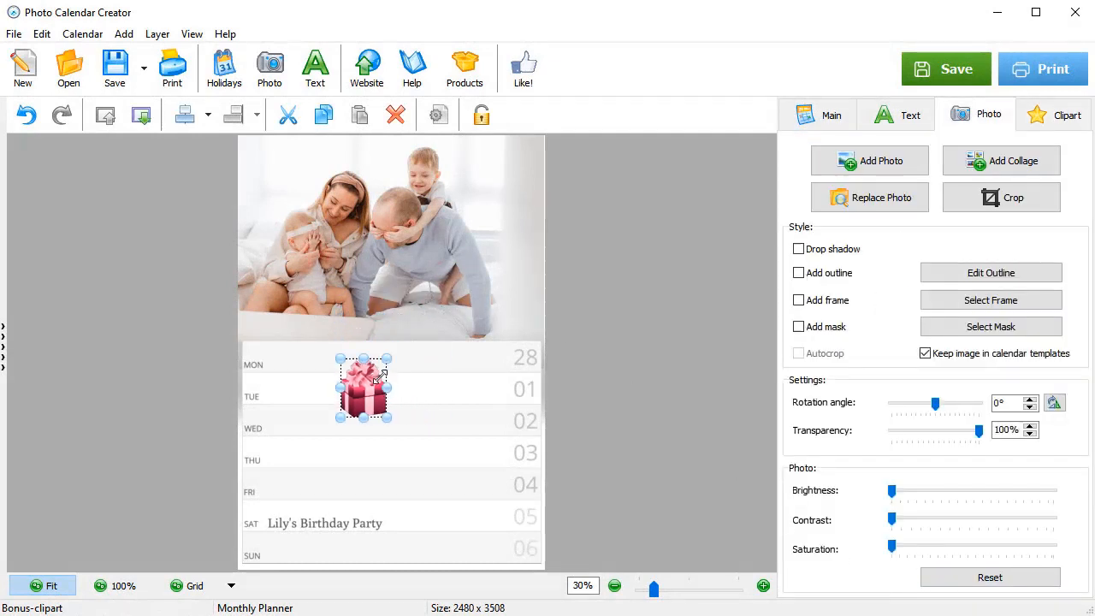
pyautogui.moveTo(363, 388); pyautogui.dragTo(411, 503)
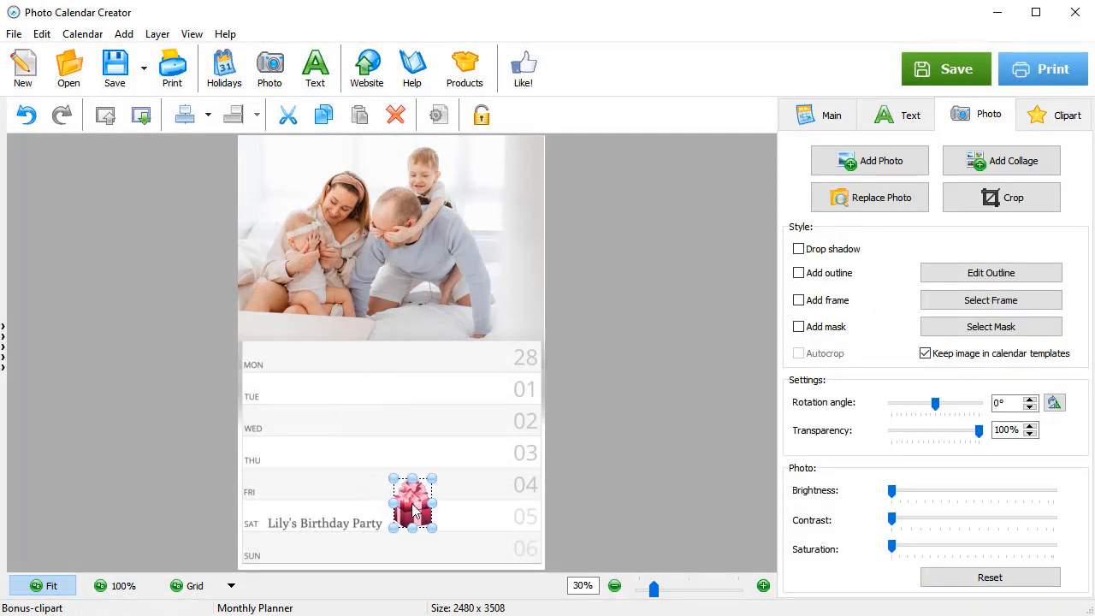